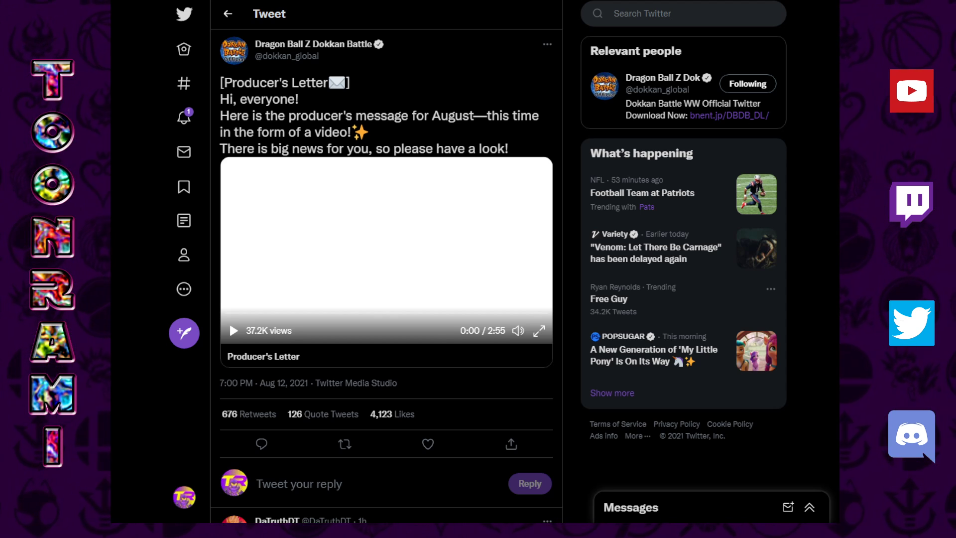
- Start playing the Producer's Letter video in the Dokkan Battle tweet
click(427, 444)
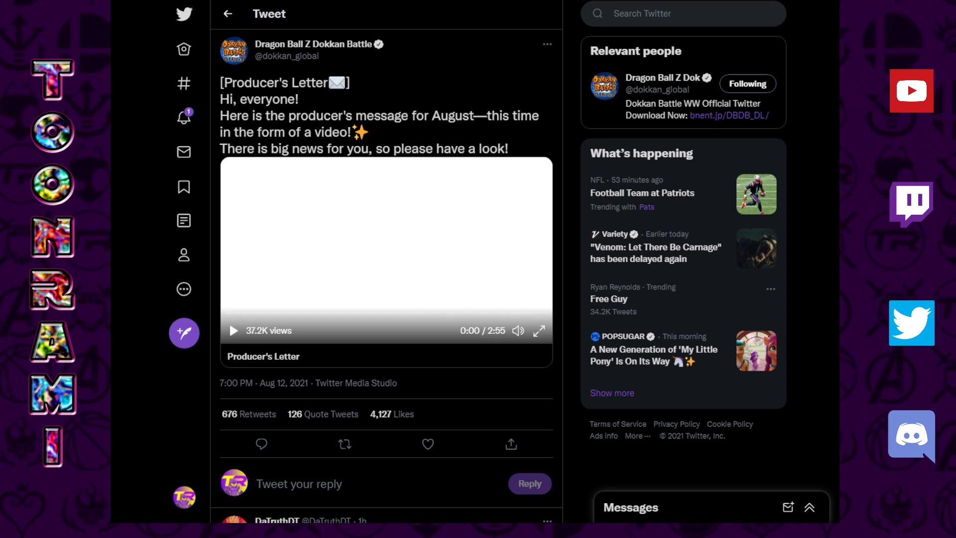
click(233, 330)
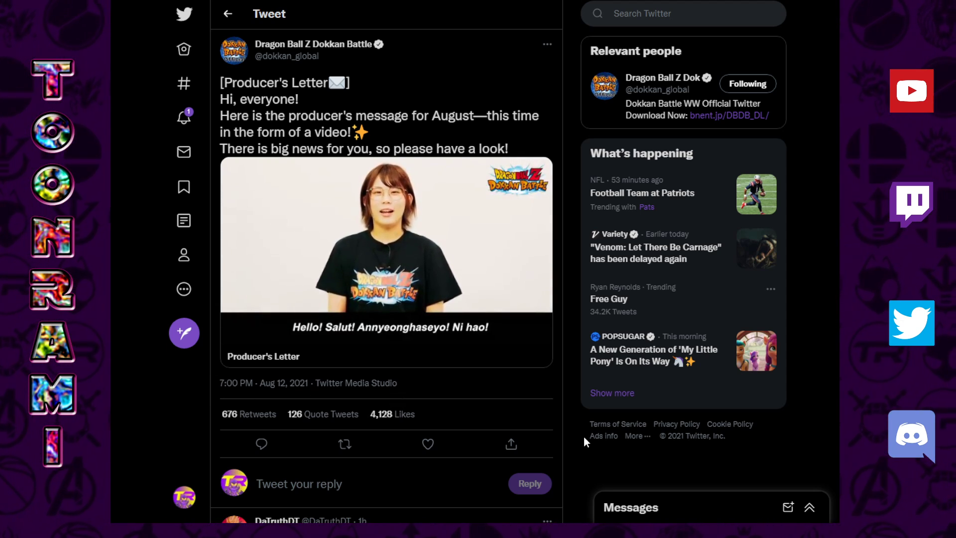
- Pause the Producer's Letter video at 0:16 on producer Koto's introduction
click(385, 244)
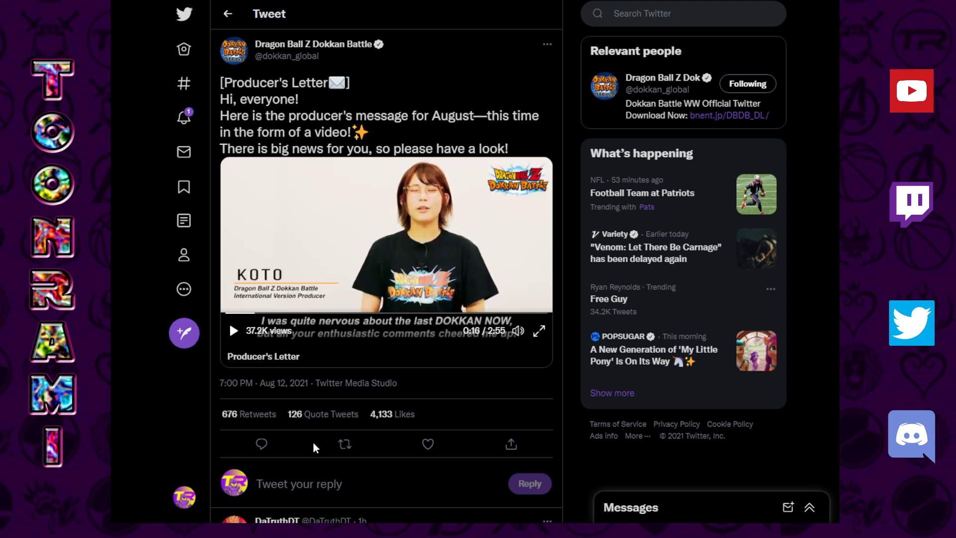
mouse_move(572, 399)
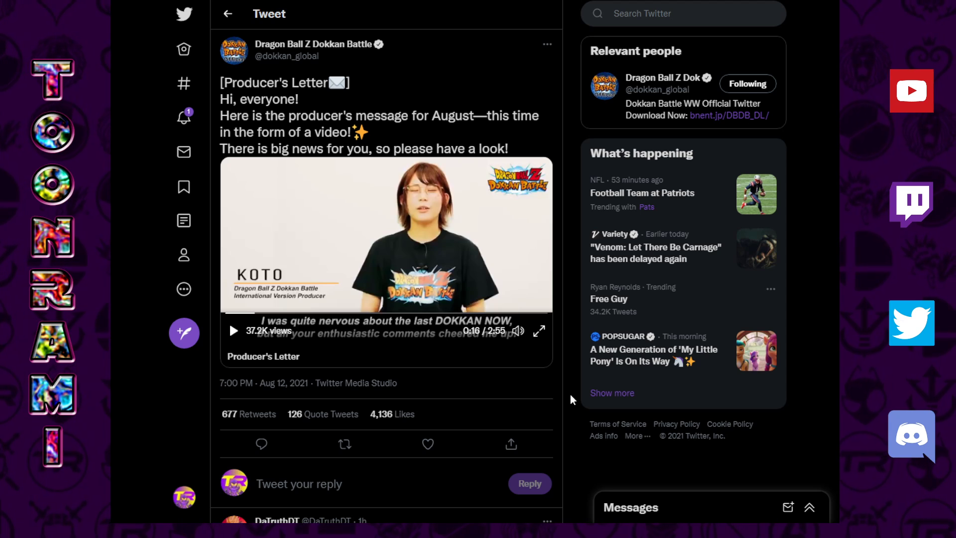
click(428, 444)
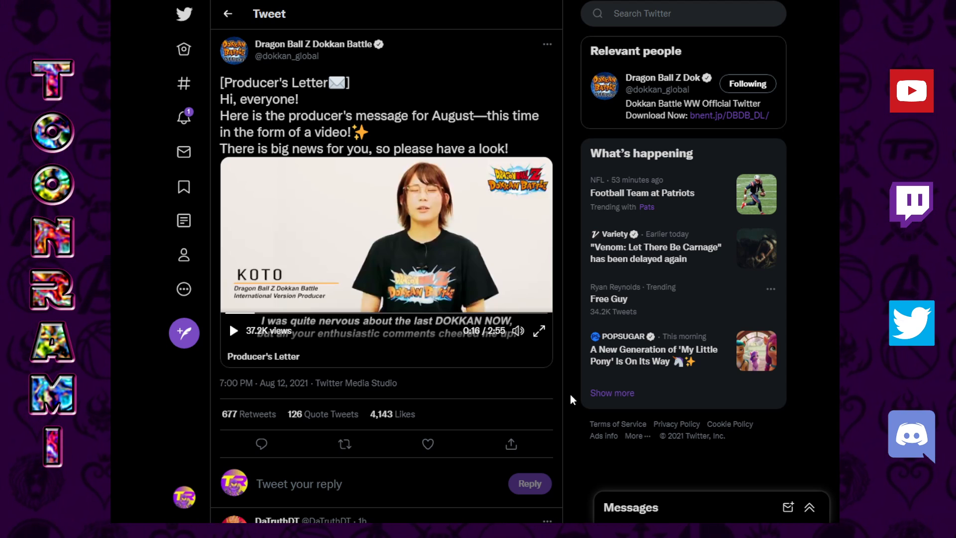
click(345, 444)
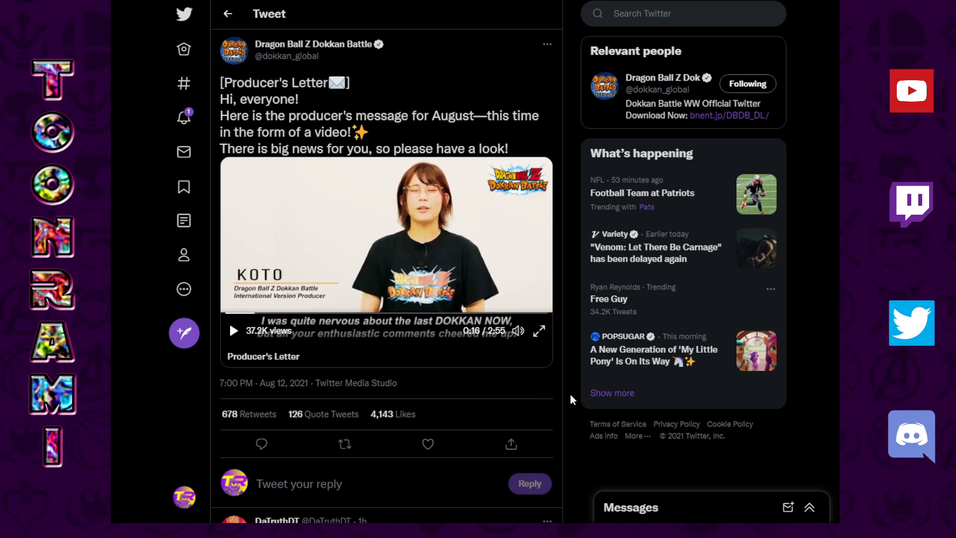
click(427, 444)
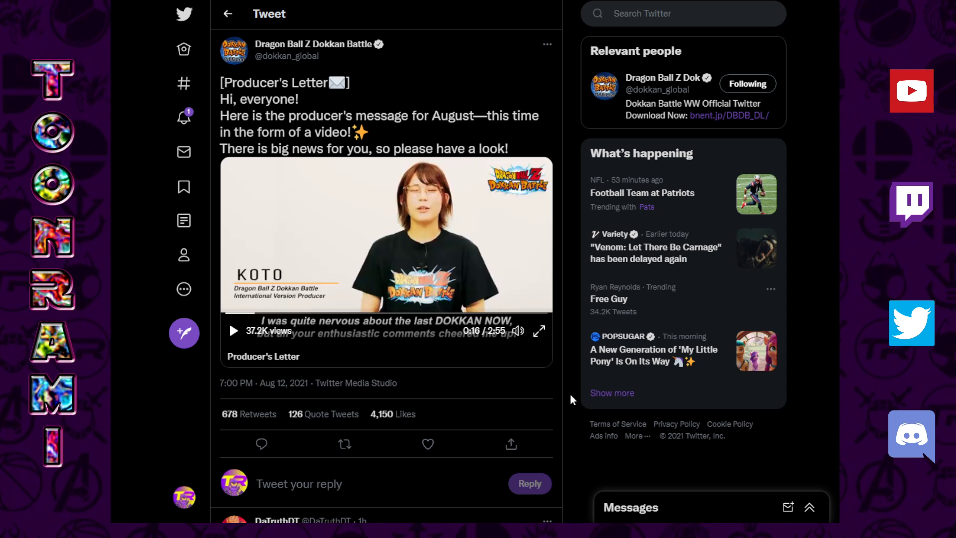
- Resume the video, pause at 0:30, browse the replies, then resume
click(233, 331)
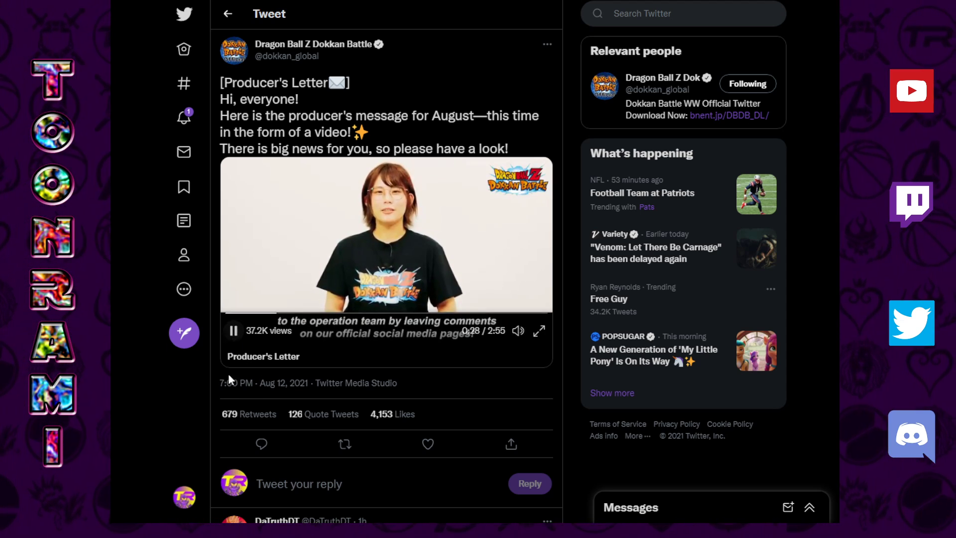
click(232, 331)
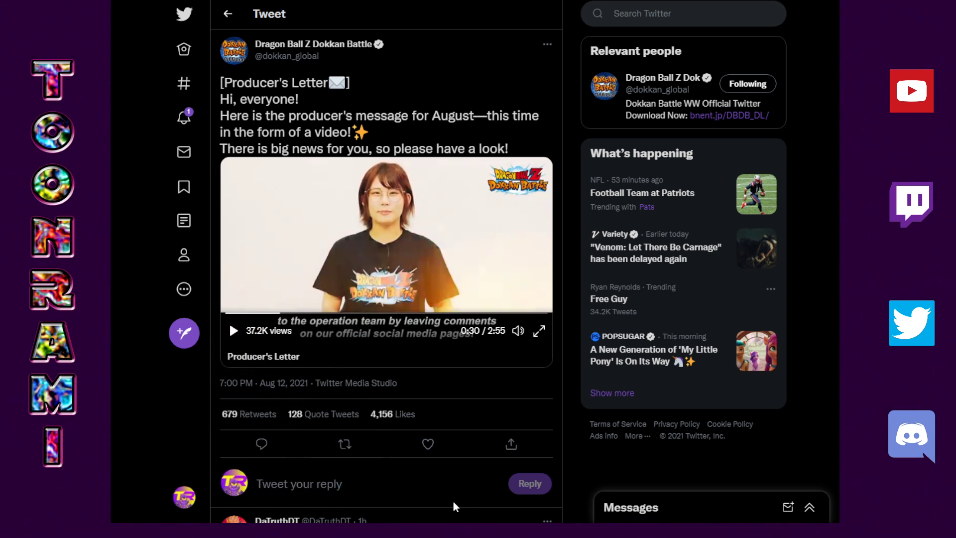
scroll(down, 3)
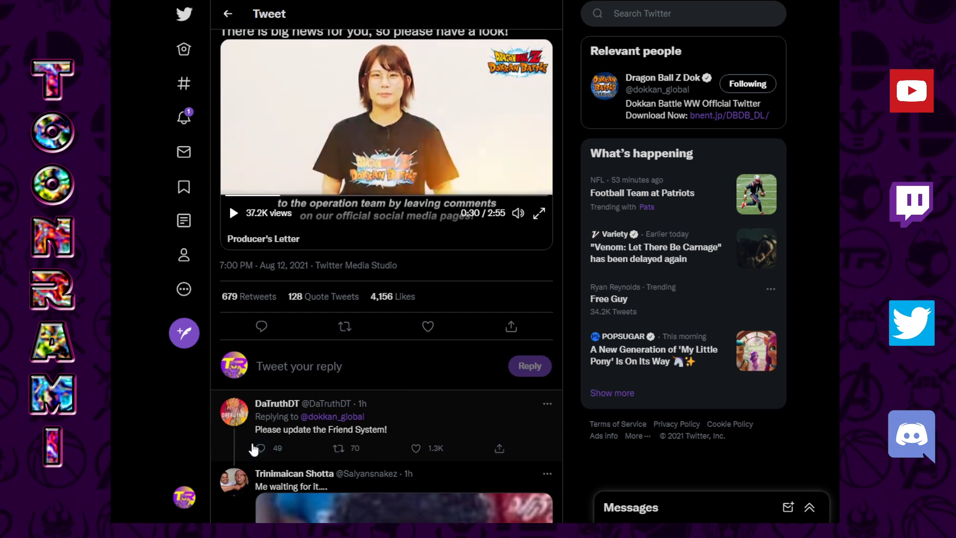
click(345, 326)
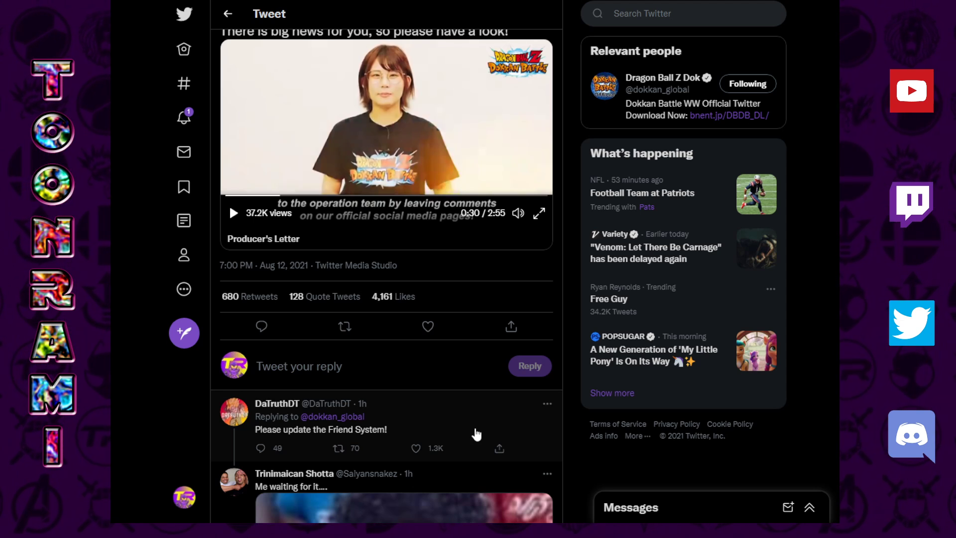
mouse_move(448, 272)
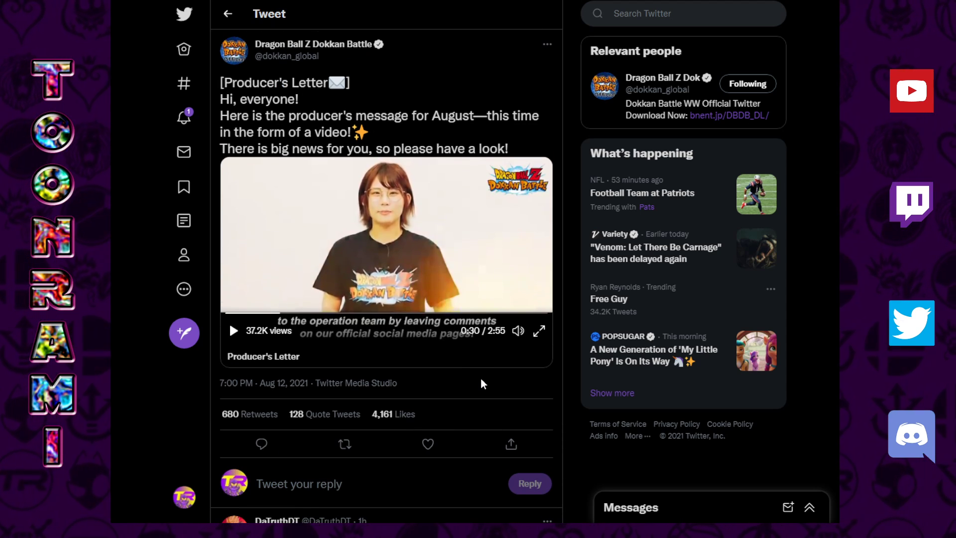
mouse_move(546, 382)
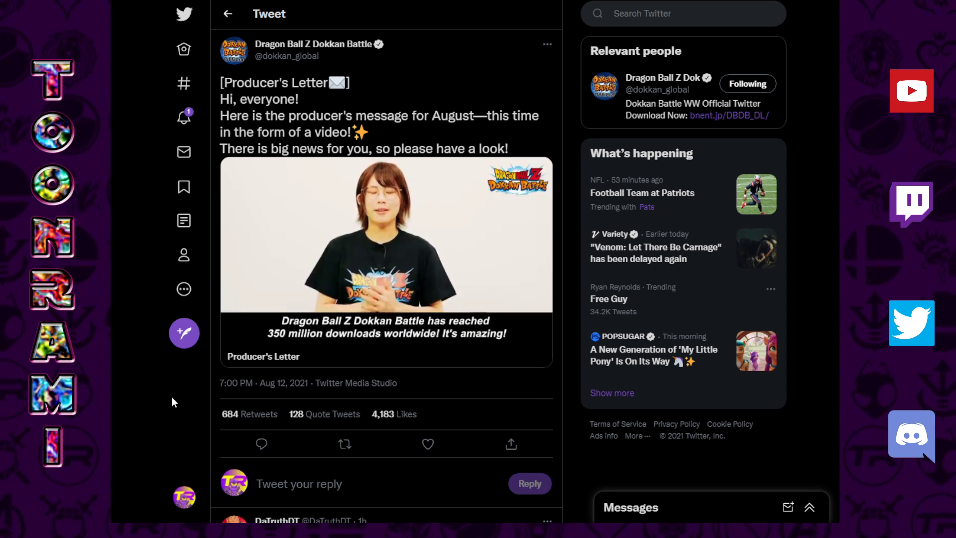
- Pause the video at 1:15 on the 350 million downloads news, then resume
click(386, 250)
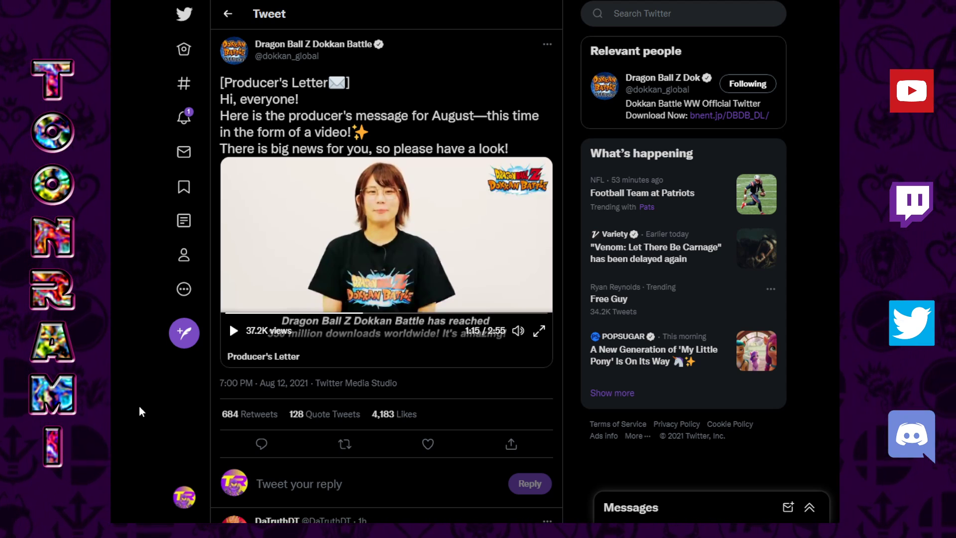
click(427, 443)
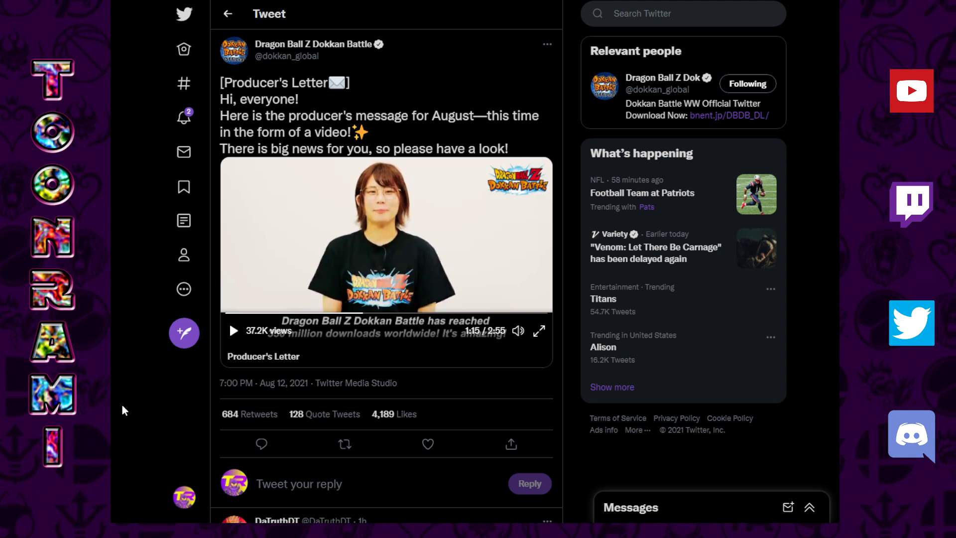
click(427, 444)
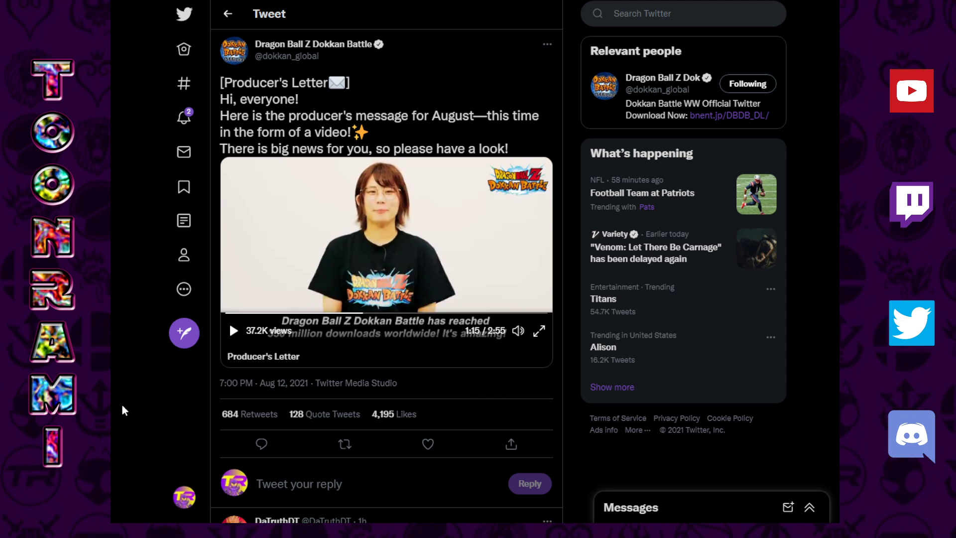
mouse_move(215, 310)
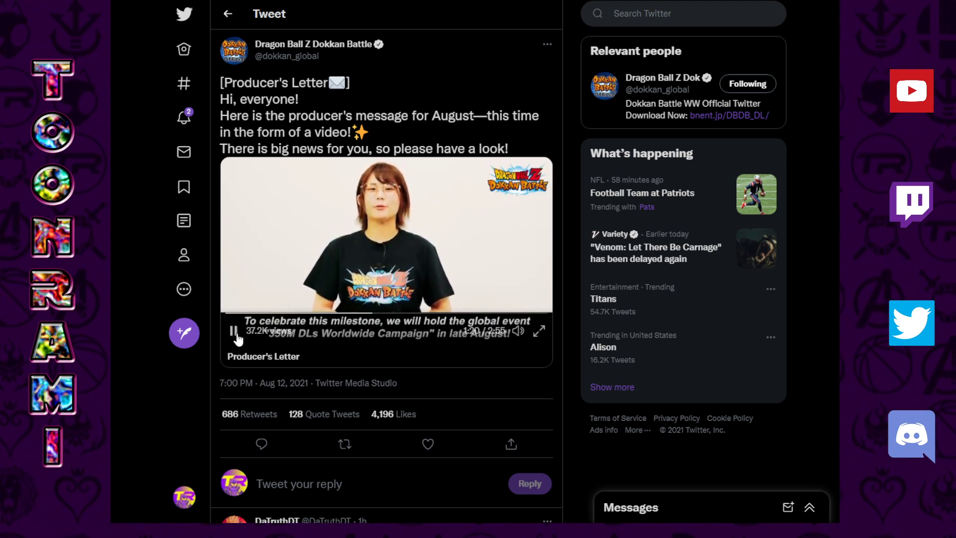
- Pause the video at 1:33 and resume it past the campaign news
click(233, 330)
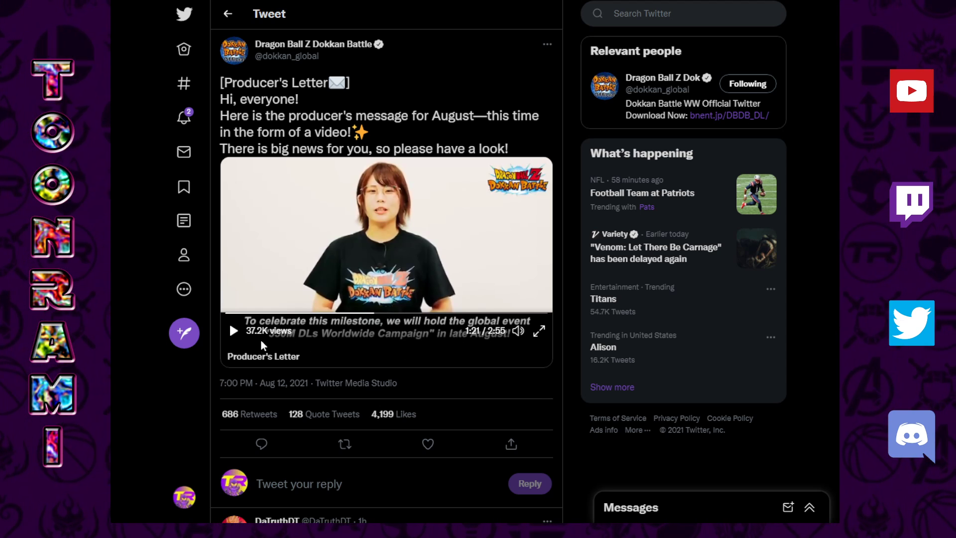
mouse_move(442, 343)
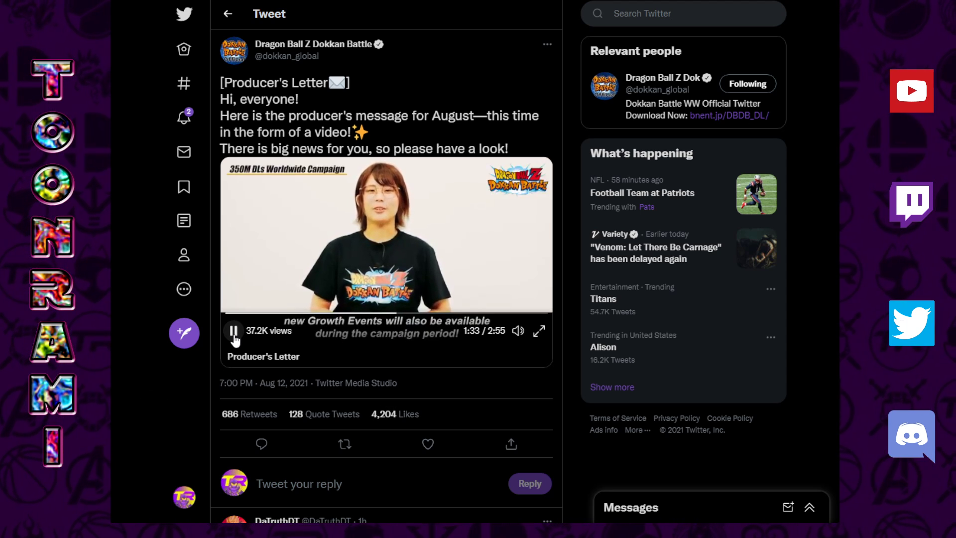
click(234, 331)
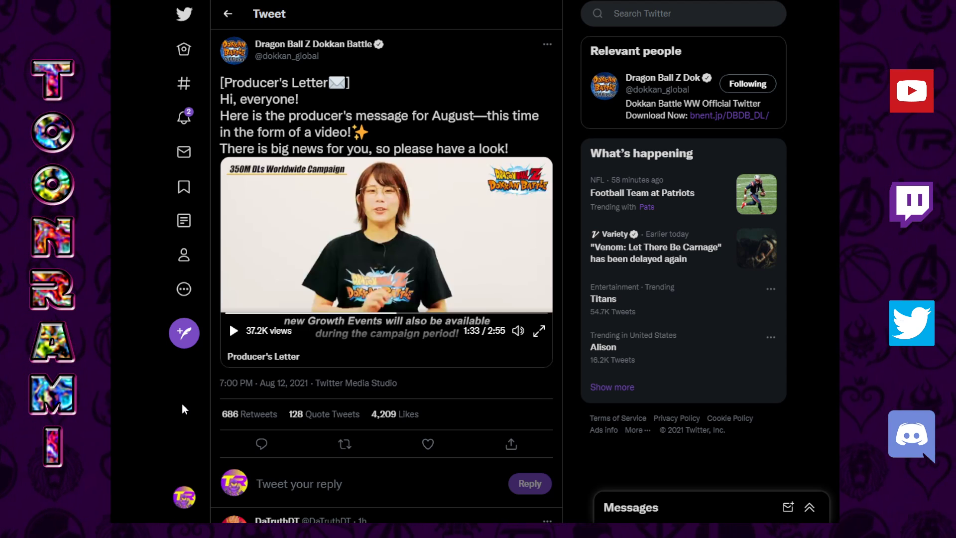
mouse_move(289, 352)
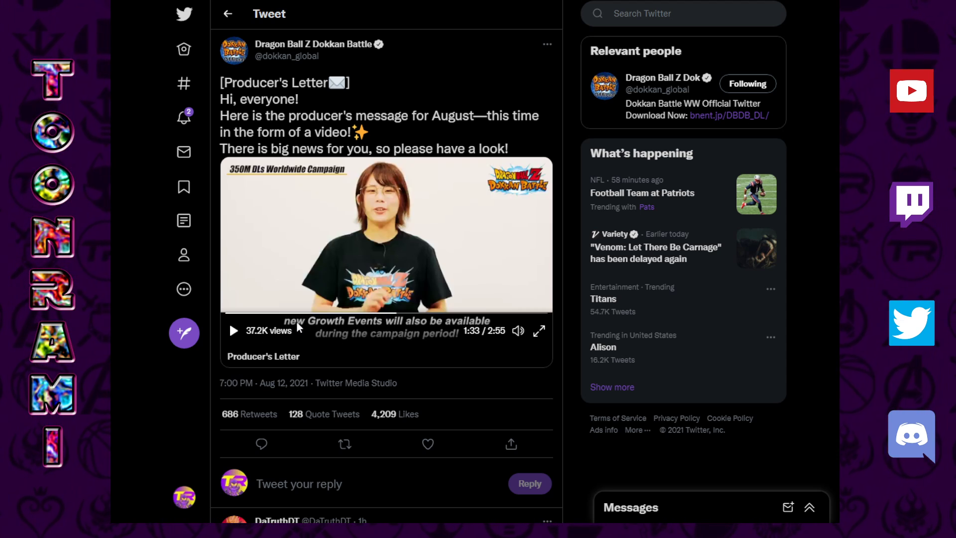
mouse_move(384, 340)
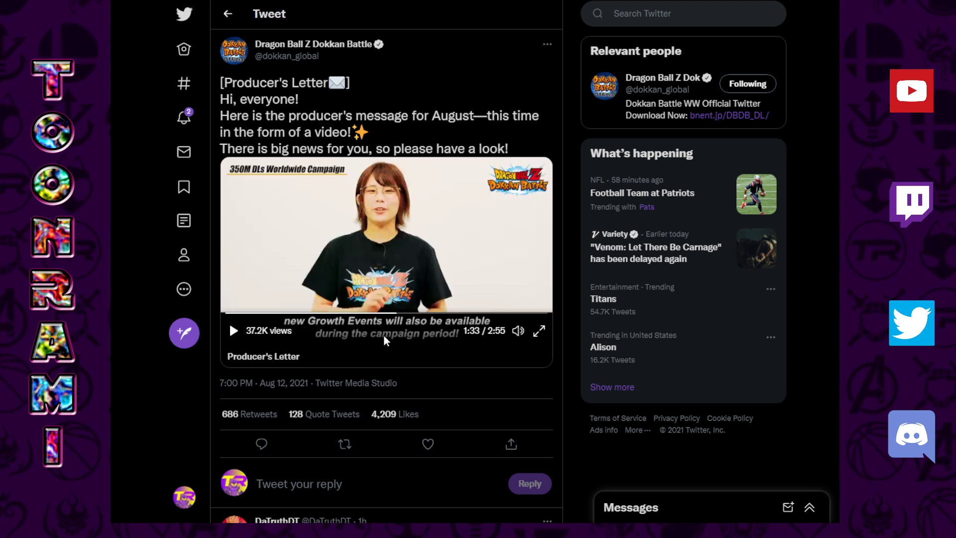
mouse_move(305, 326)
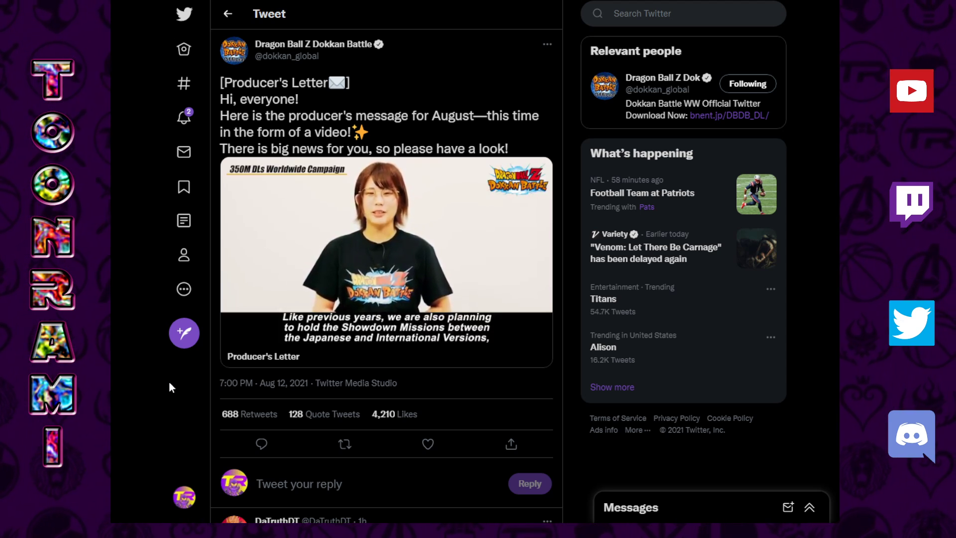
click(386, 250)
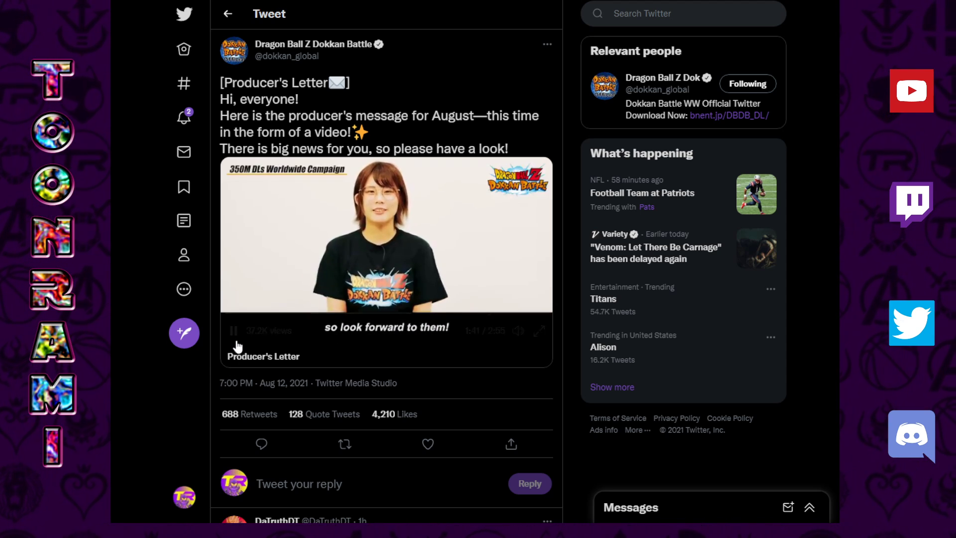
click(233, 329)
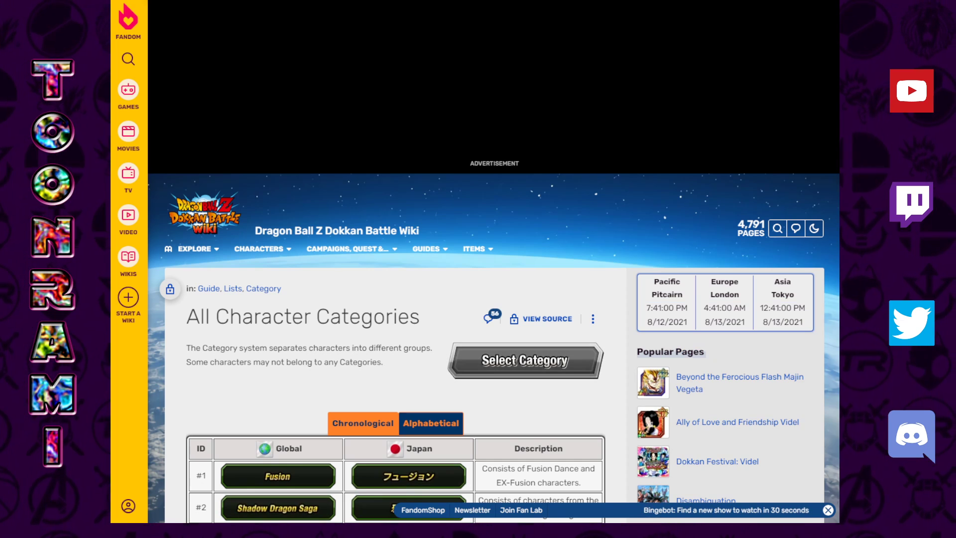
- List the wiki's character categories alphabetically and open a character card from a category
scroll(down, 3)
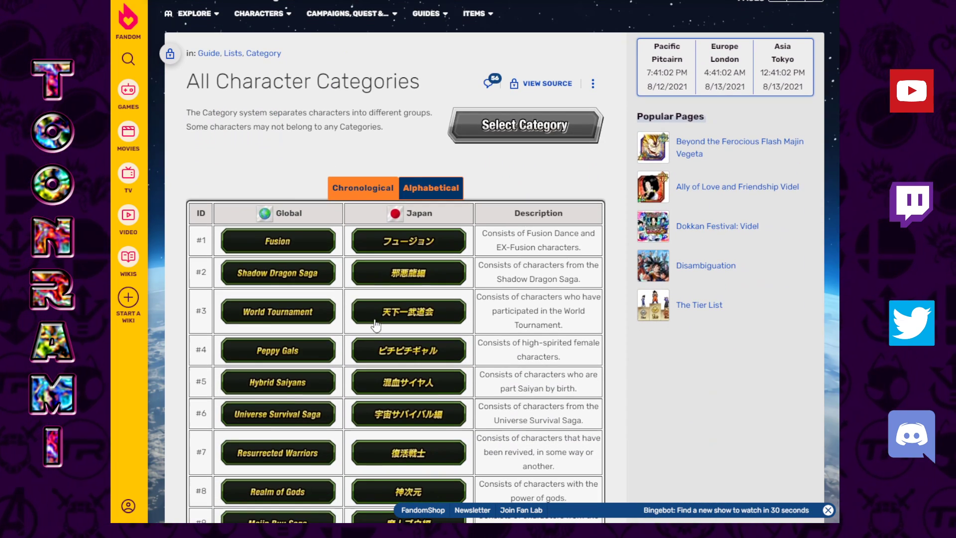
click(429, 188)
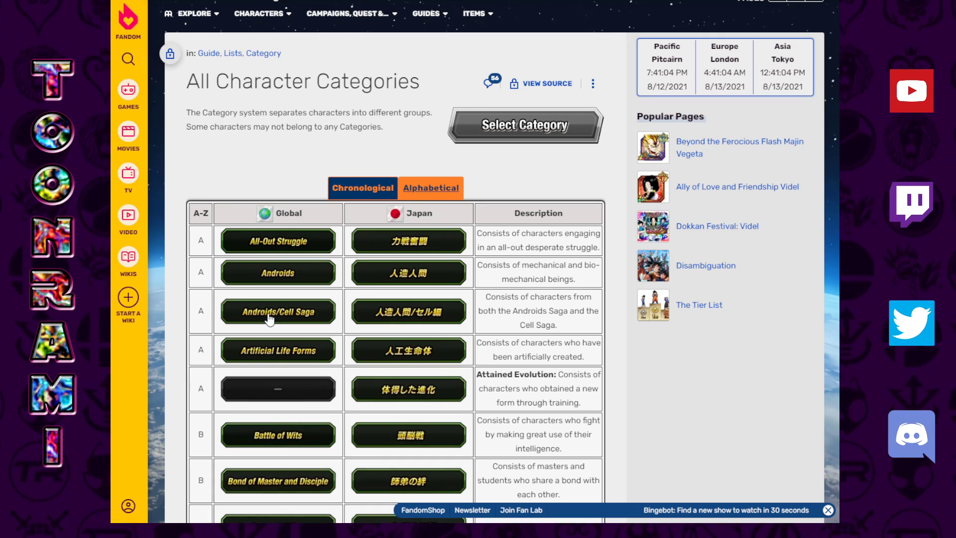
click(277, 311)
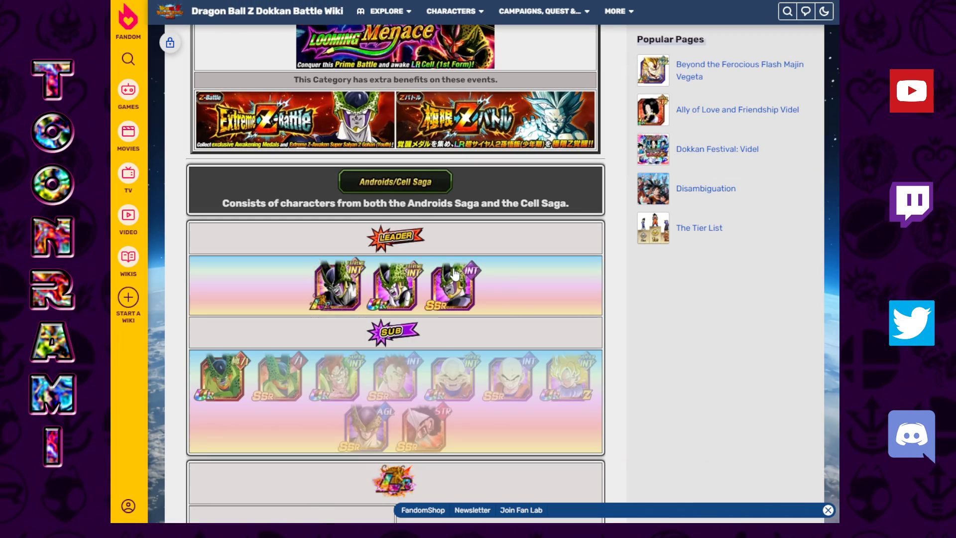
- Scroll through the Foolish Warm-Up Hercule card's leader skill, stats and awakening details
scroll(down, 3)
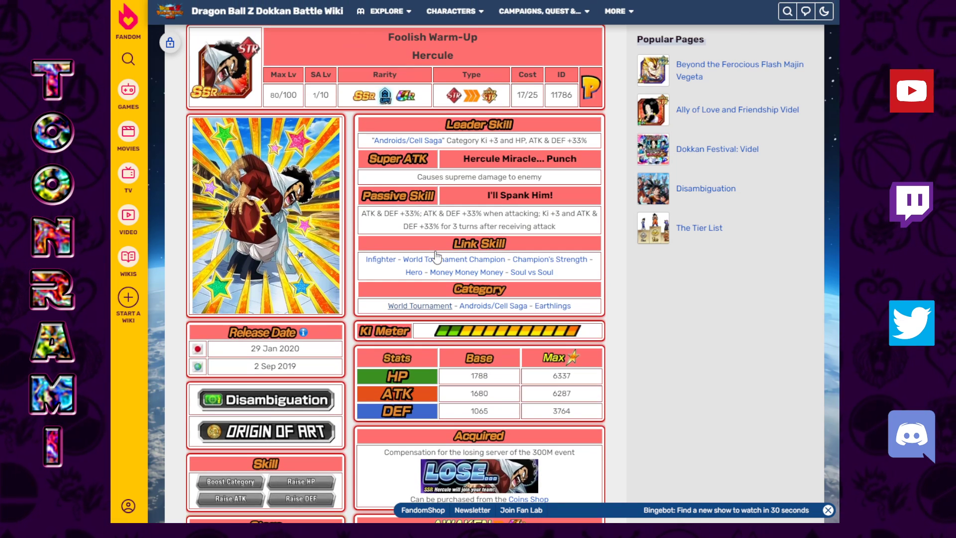
mouse_move(351, 214)
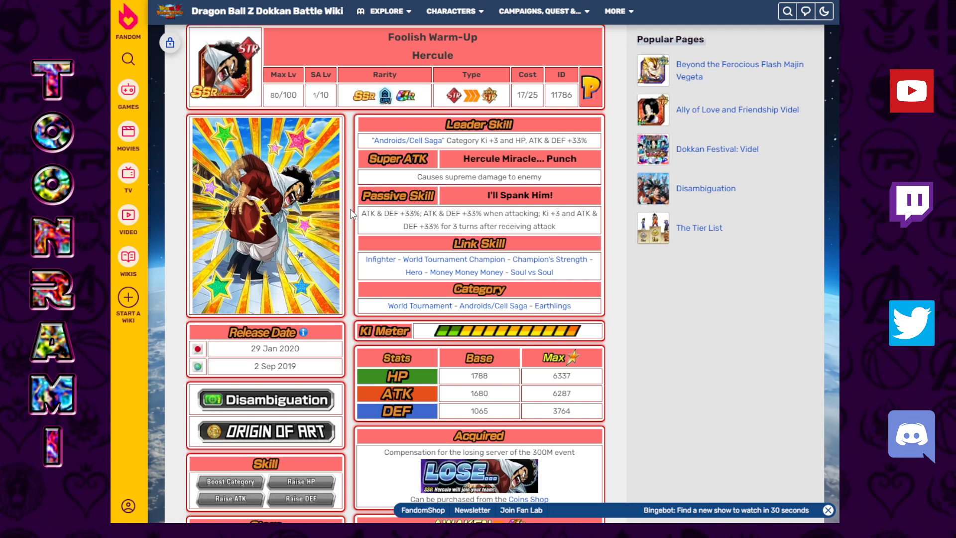
scroll(down, 3)
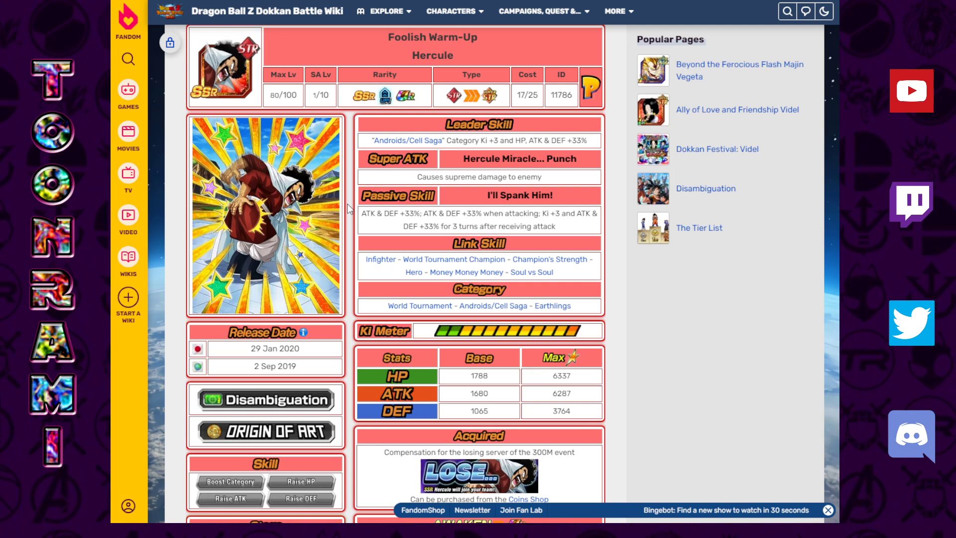
scroll(down, 3)
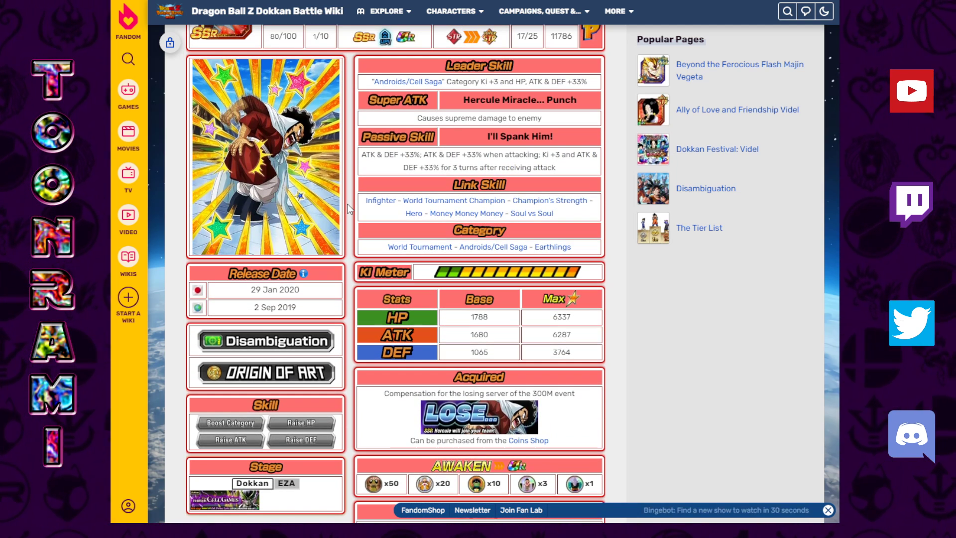
scroll(down, 3)
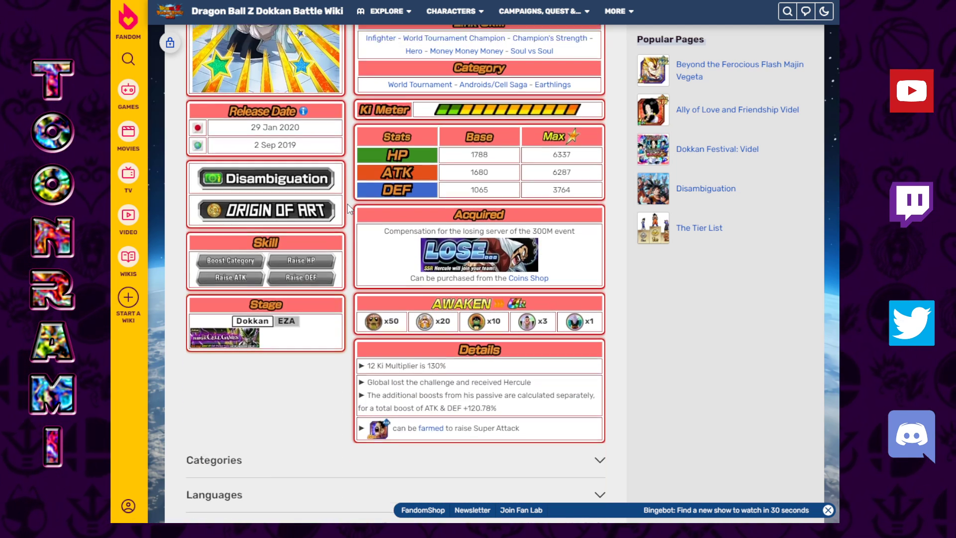
scroll(down, 3)
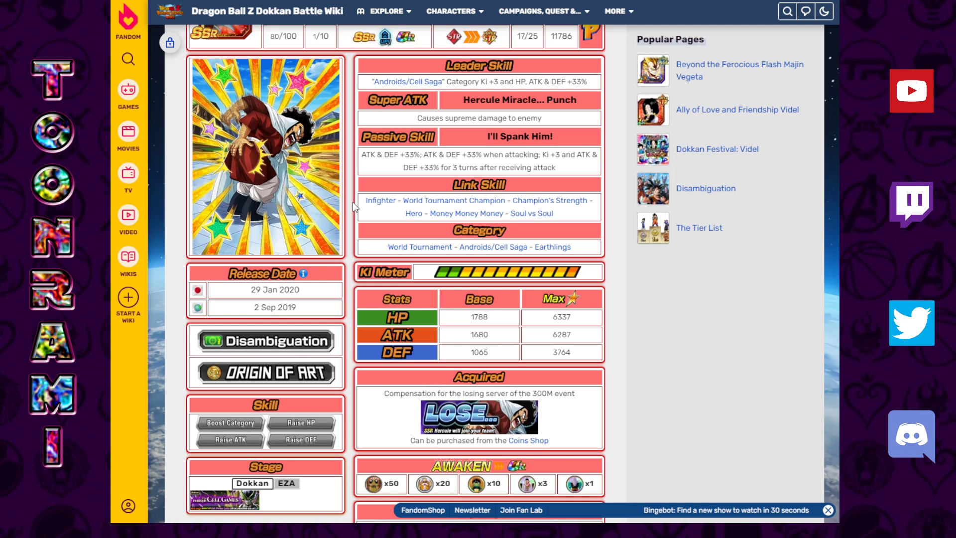
mouse_move(359, 179)
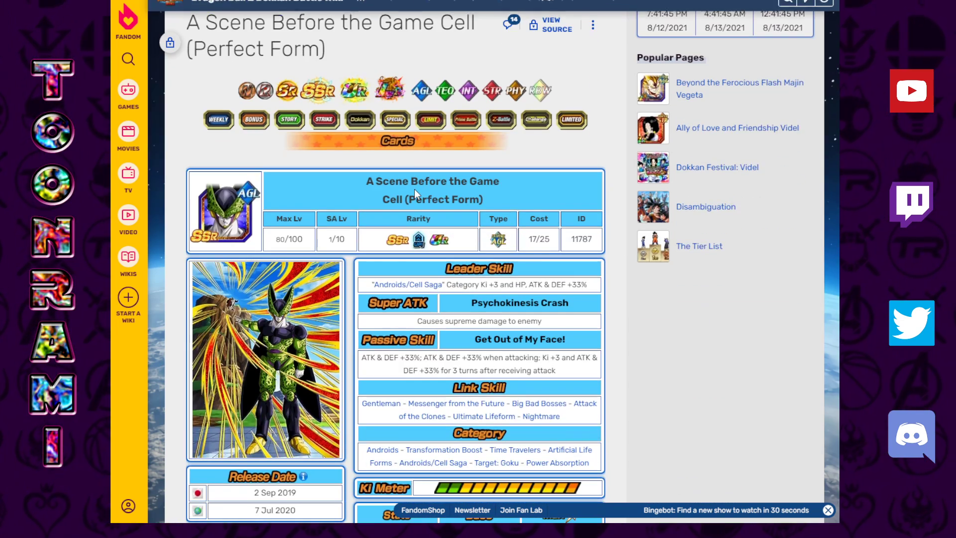
scroll(down, 3)
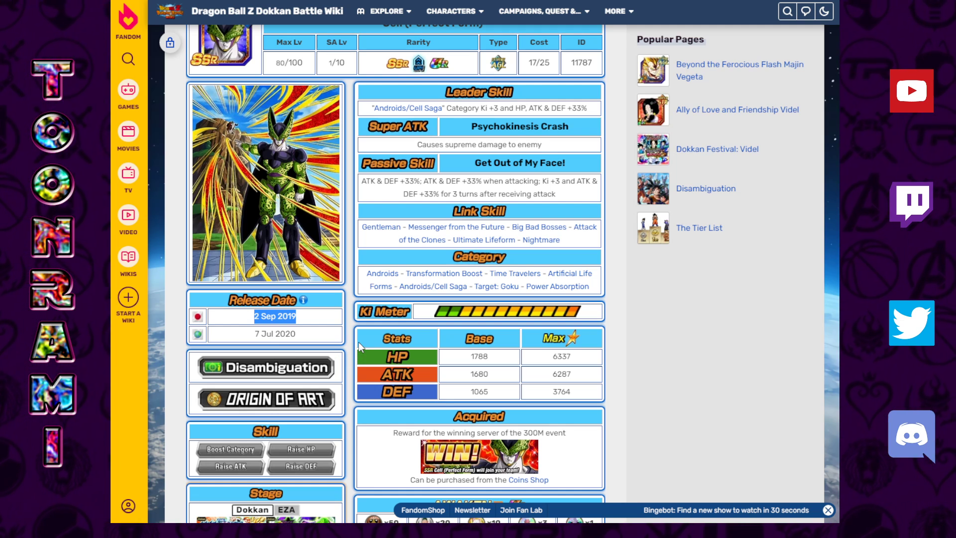
mouse_move(350, 350)
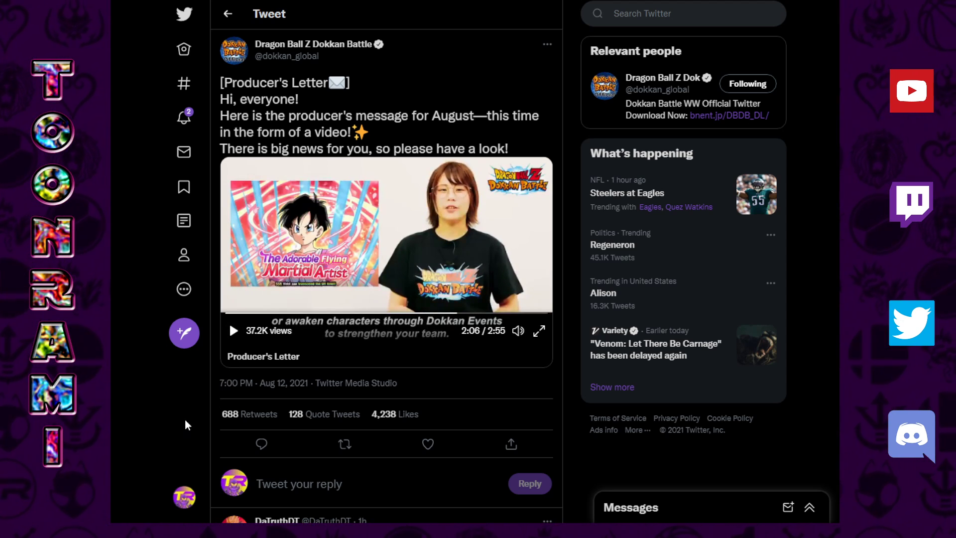
mouse_move(180, 432)
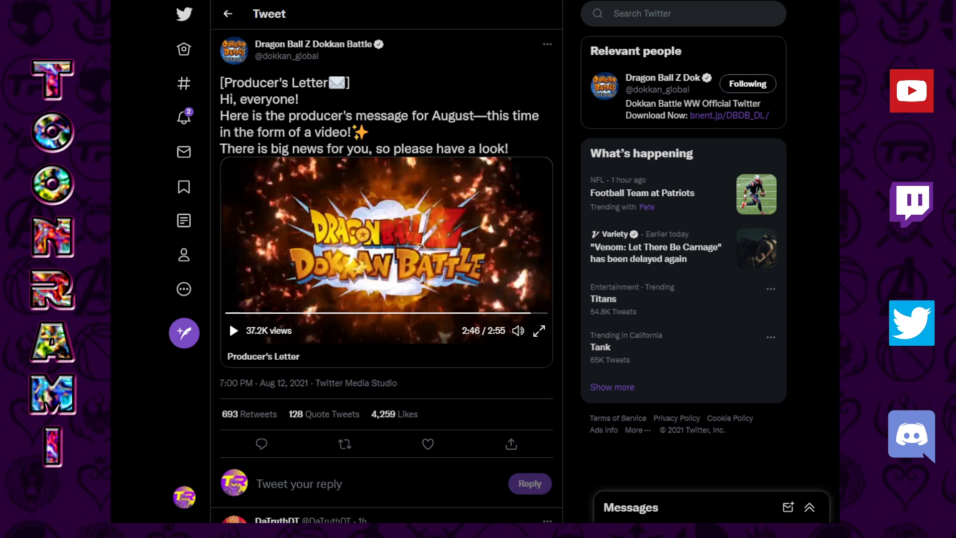
- Let the Producer's Letter video play to 2:46 of 2:55
click(427, 443)
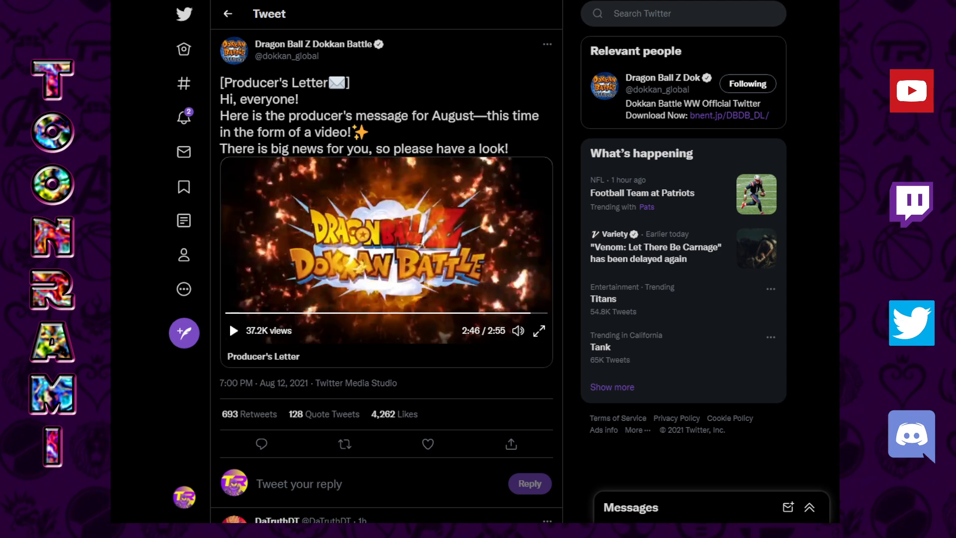
- Open a reply to the Producer's Letter tweet
click(427, 443)
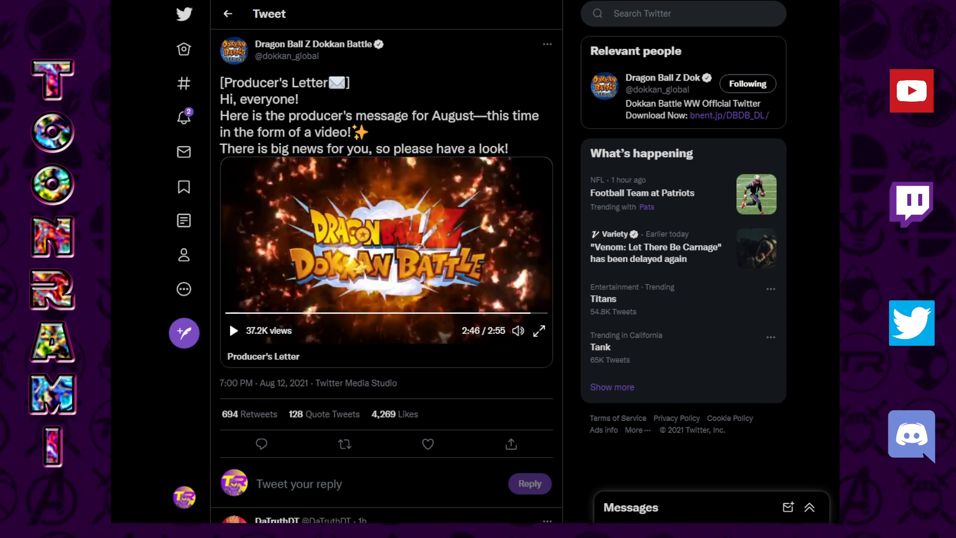
click(344, 444)
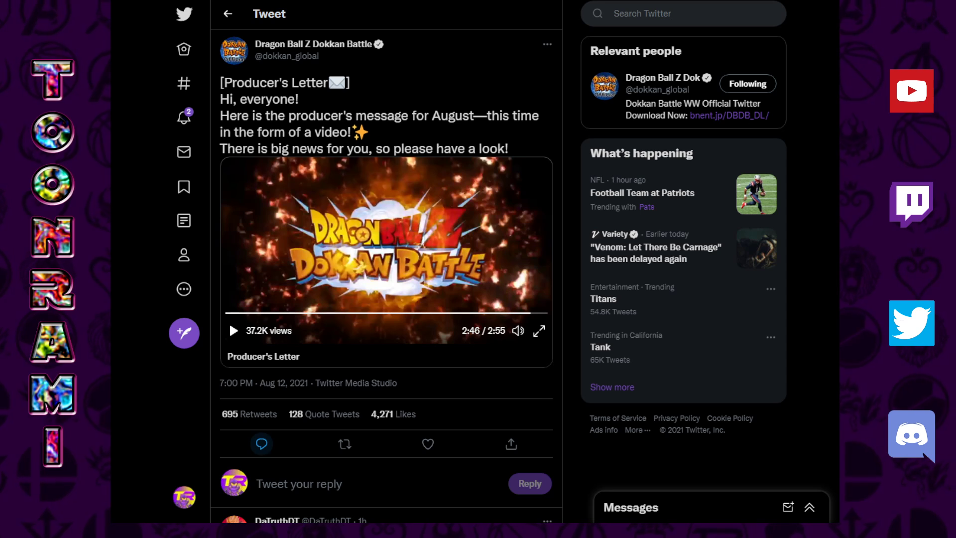
click(261, 444)
text(* fix)
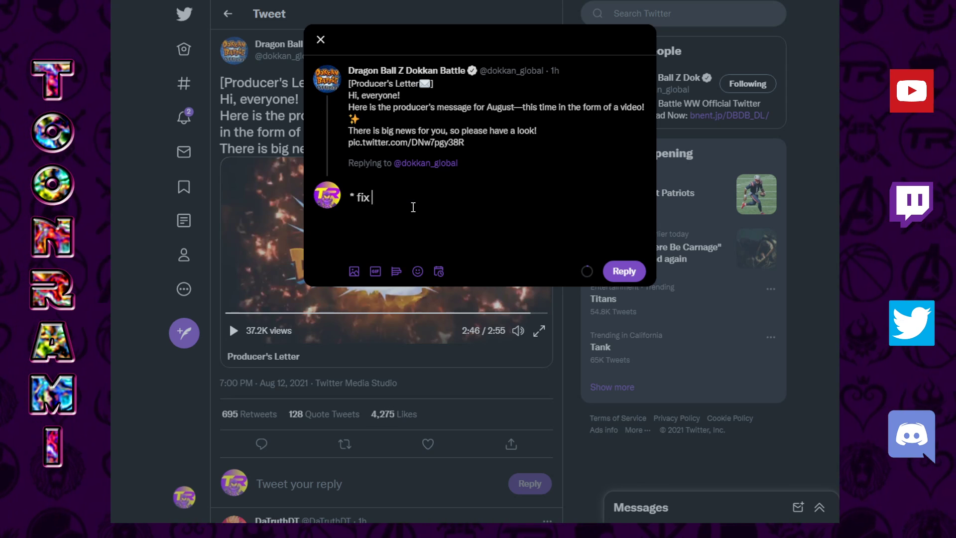
- Type requests: fix friend system, faster hidden potential orb distribution, summon animation skip option
text(the friend system (mirr)
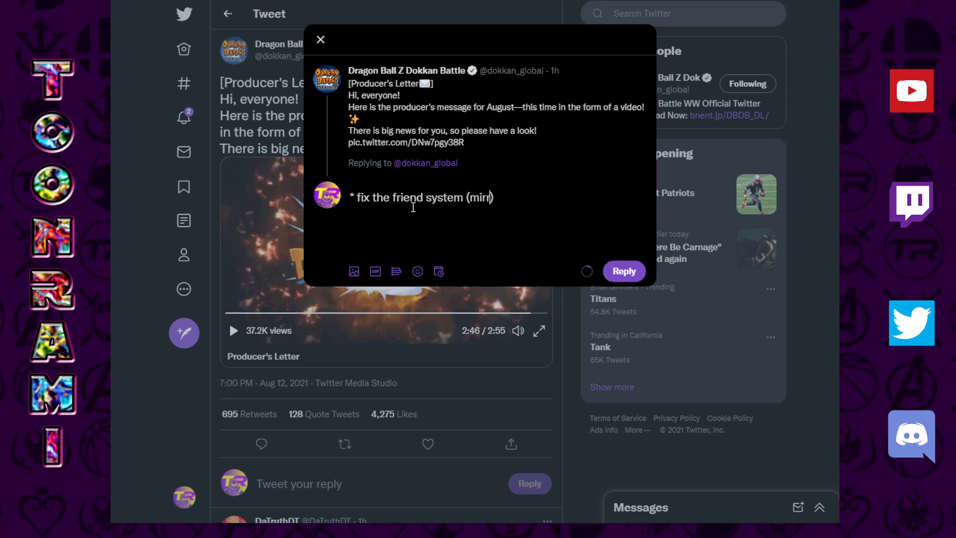
key(Backspace)
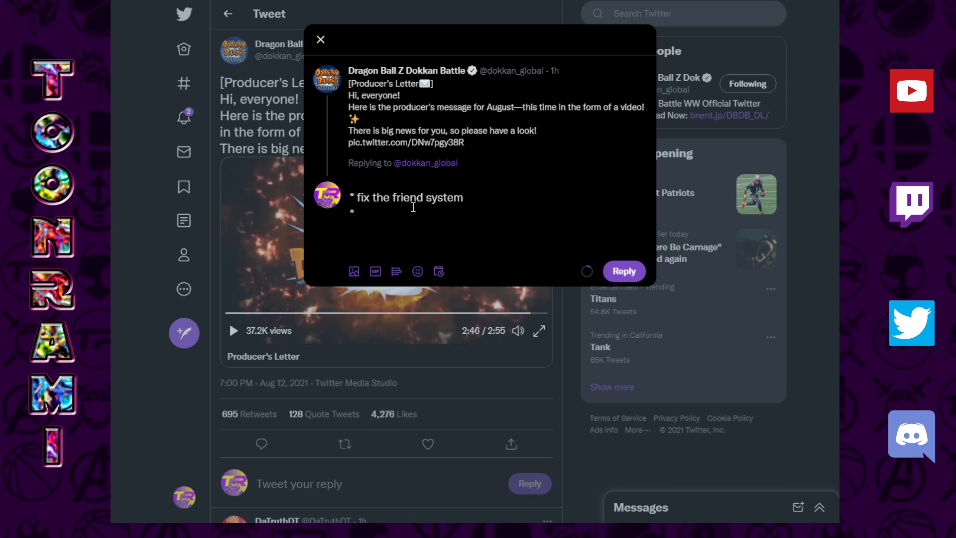
text(speed up)
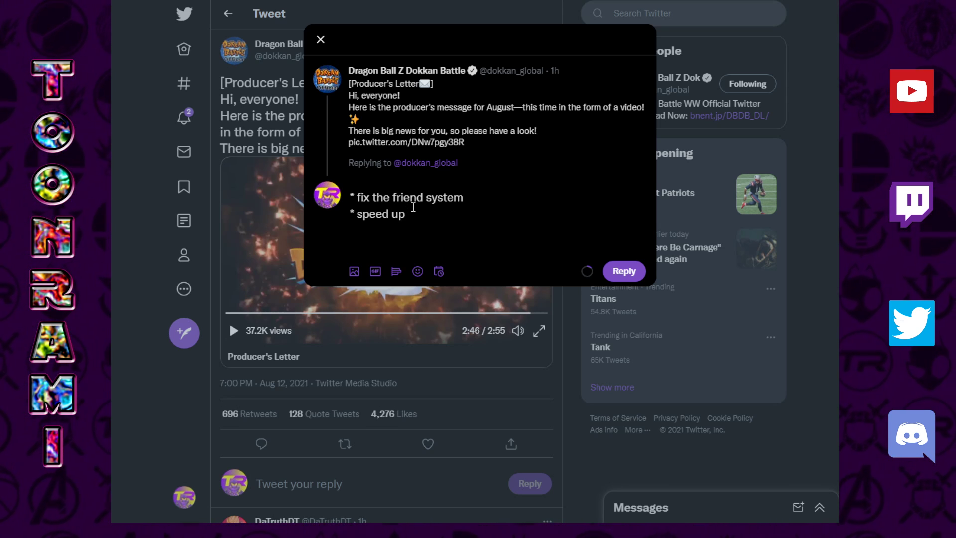
text(hidden potential)
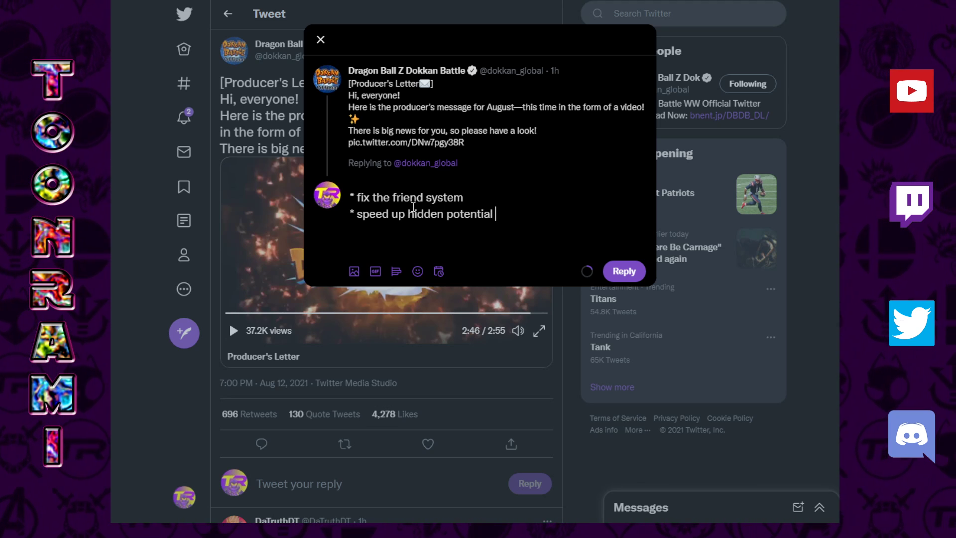
text(orb distribution)
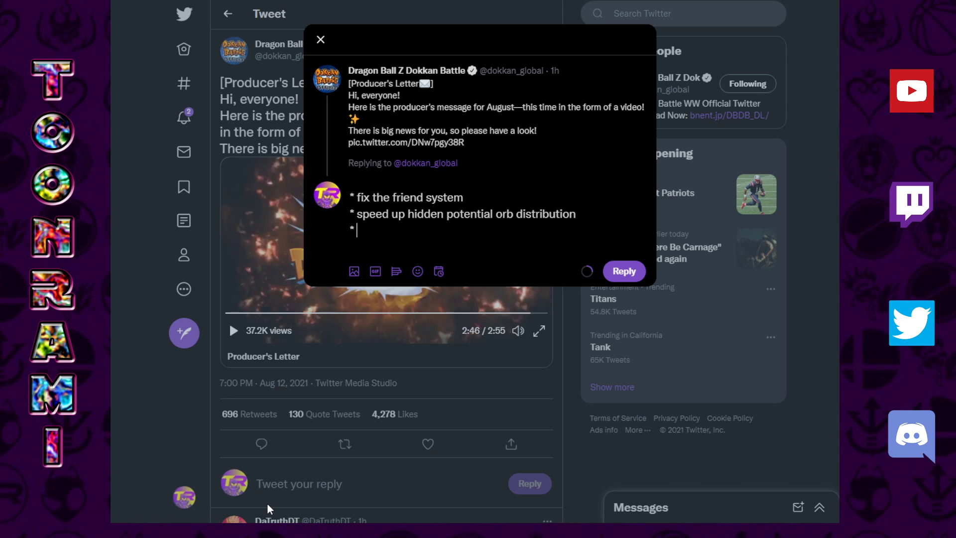
text(summ)
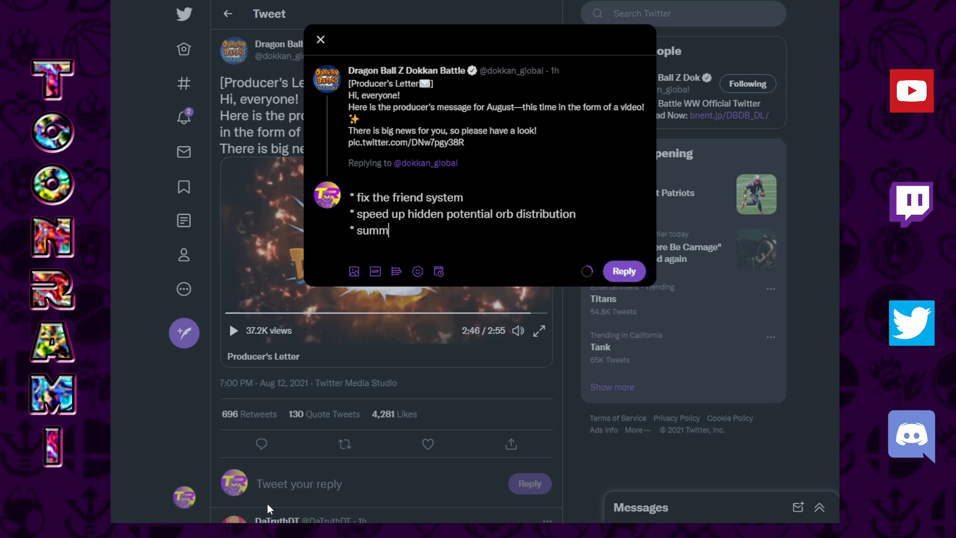
text(on sk)
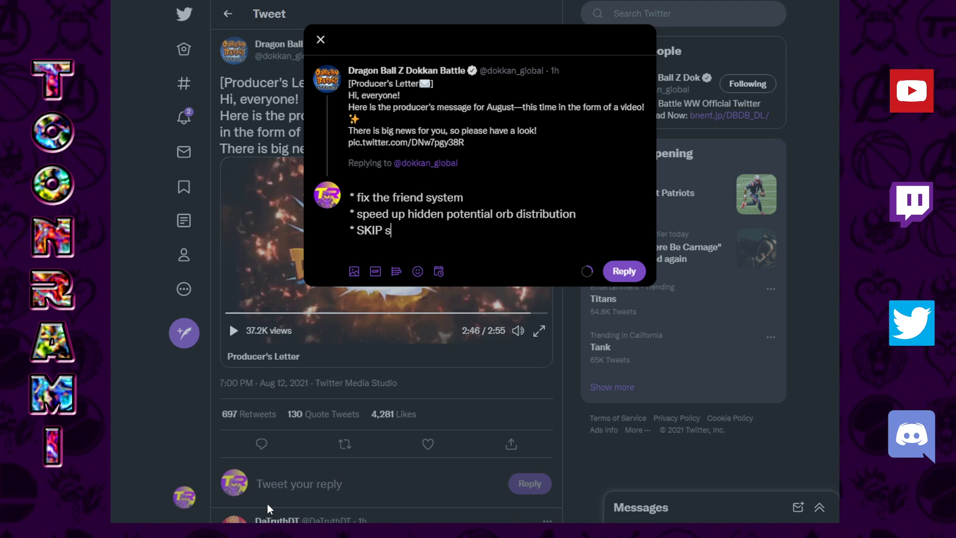
text(ummon animation op)
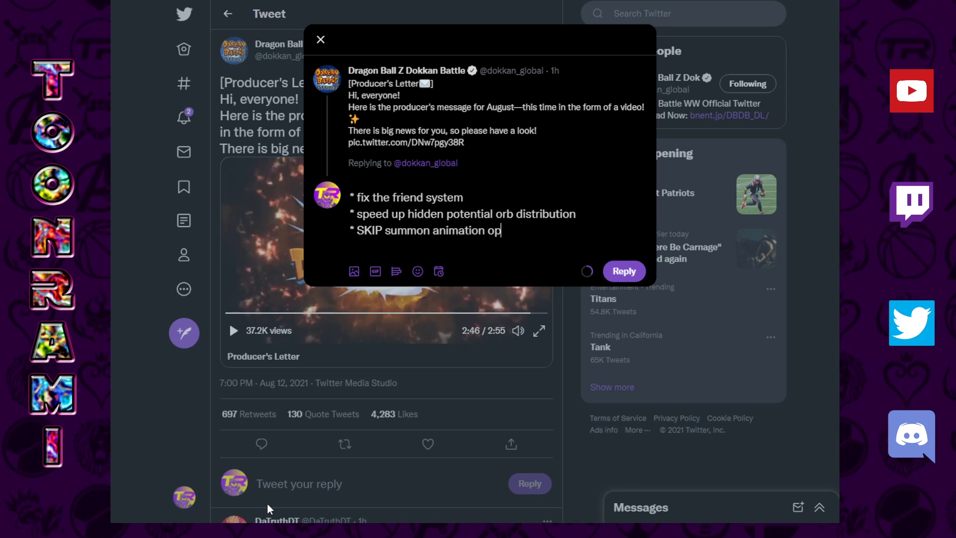
text(tion)
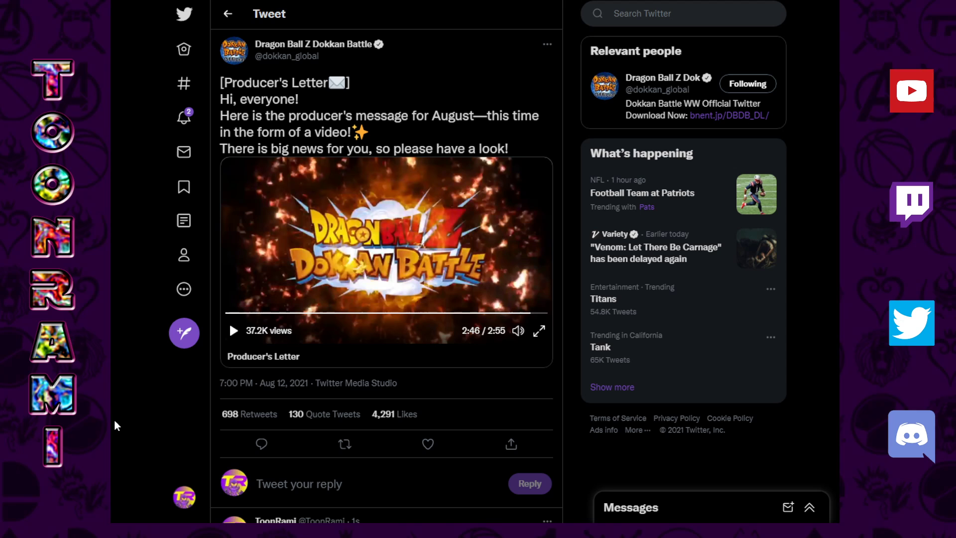
- Switch back to the wiki's Androids/Cell Saga category page
click(427, 443)
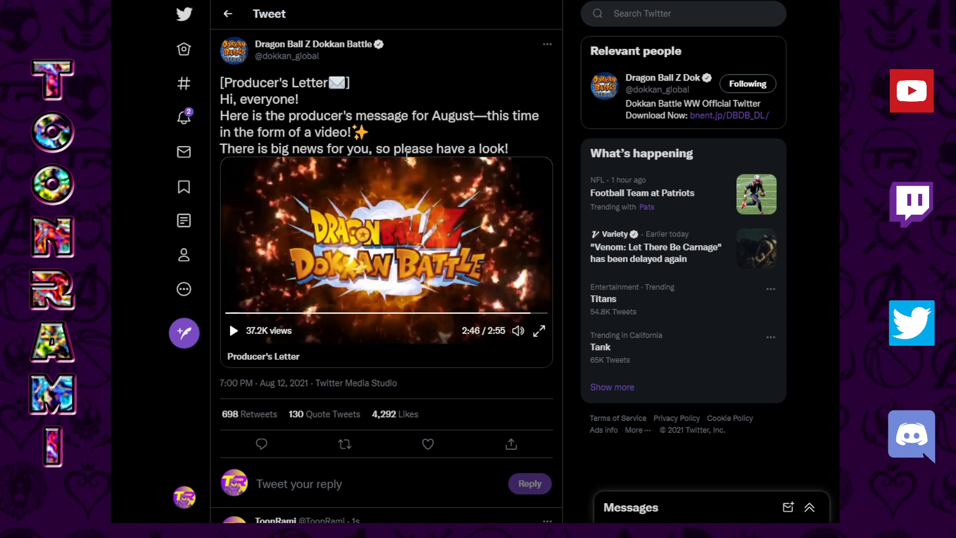
mouse_move(425, 136)
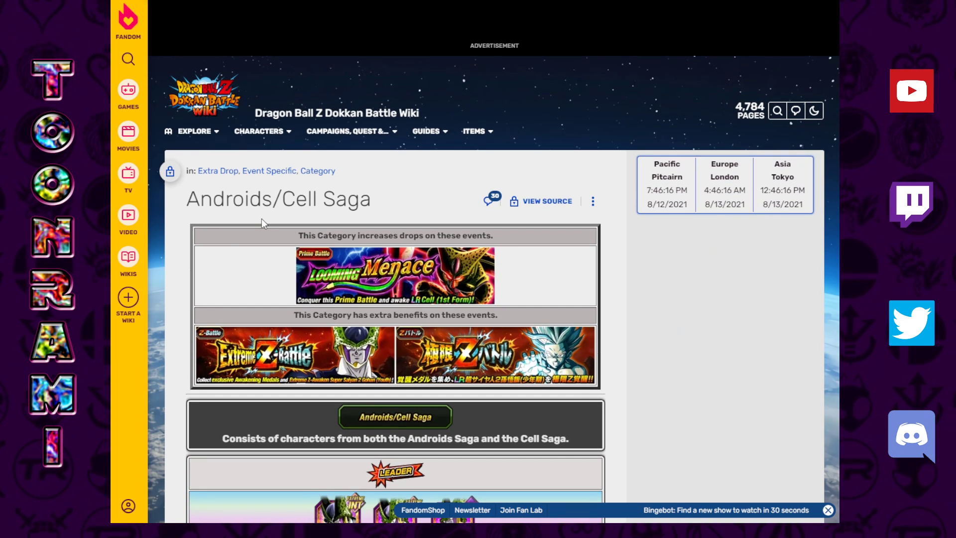
- Go to the wiki's All Character Categories list and scroll through it
click(258, 130)
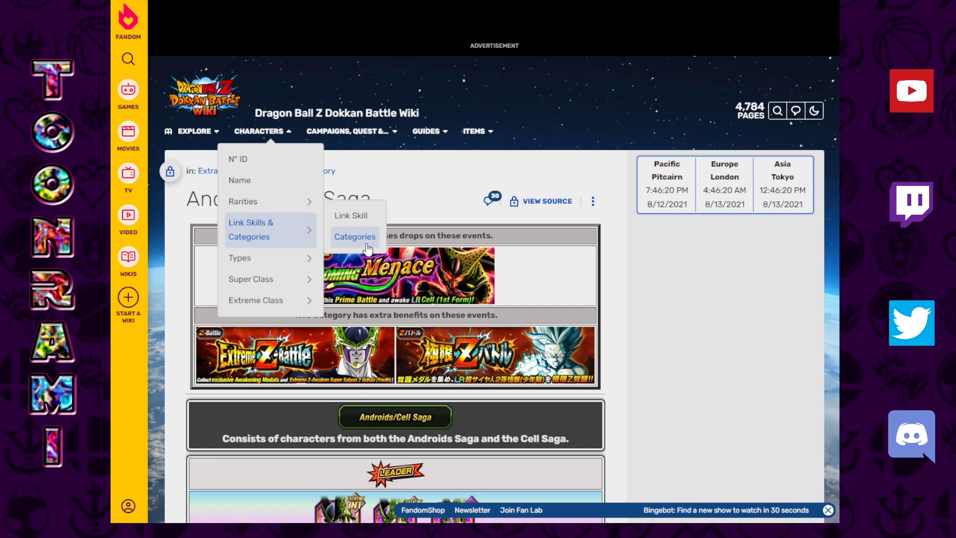
click(354, 237)
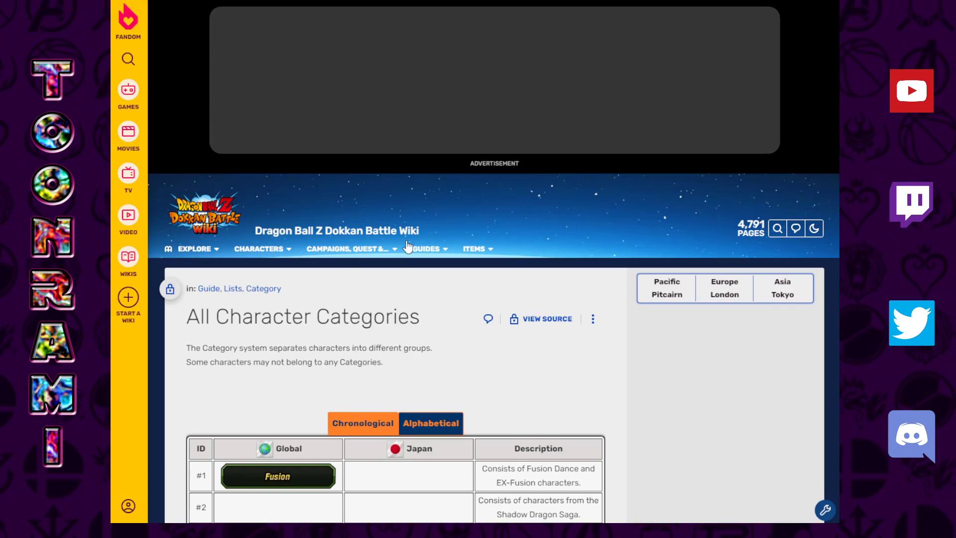
scroll(down, 3)
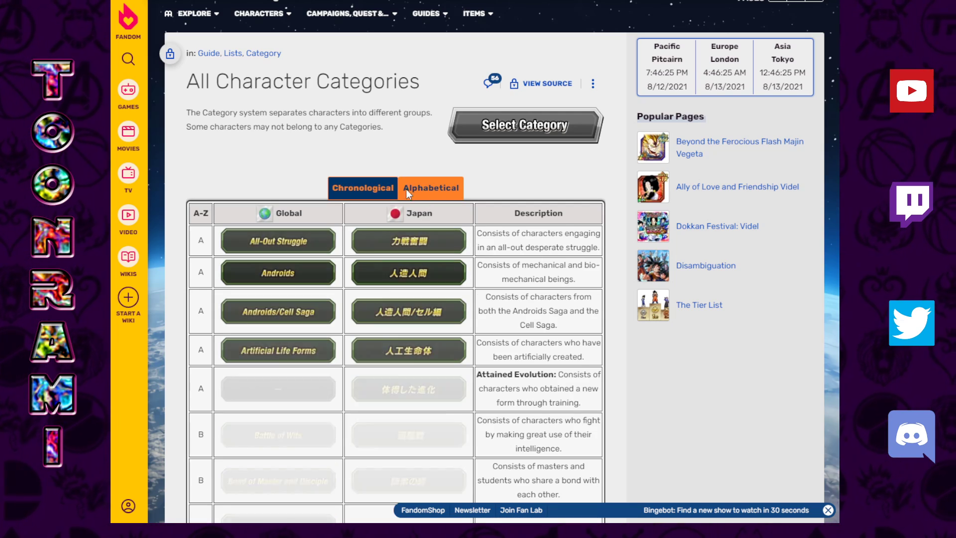
scroll(down, 3)
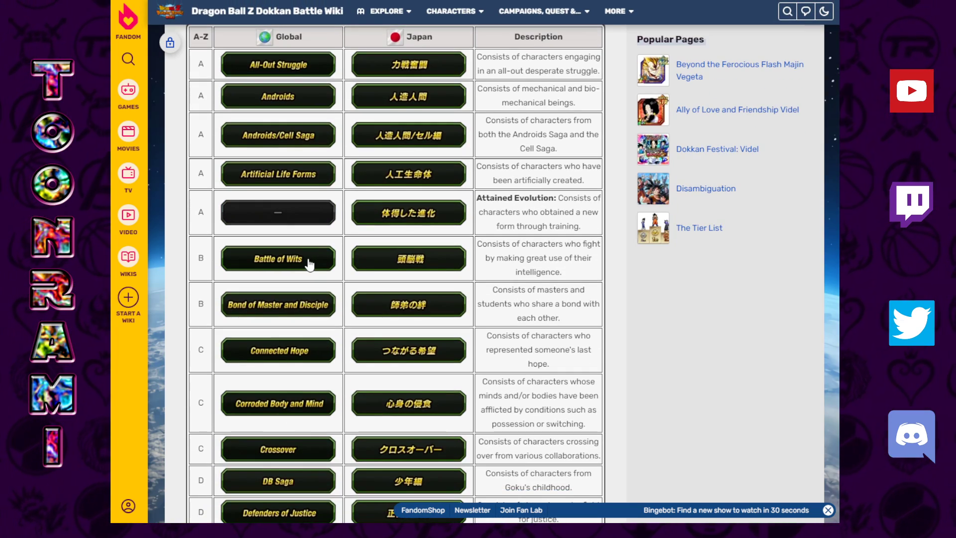
- Open the Androids/Cell Saga category page and scroll down its card grid
click(277, 135)
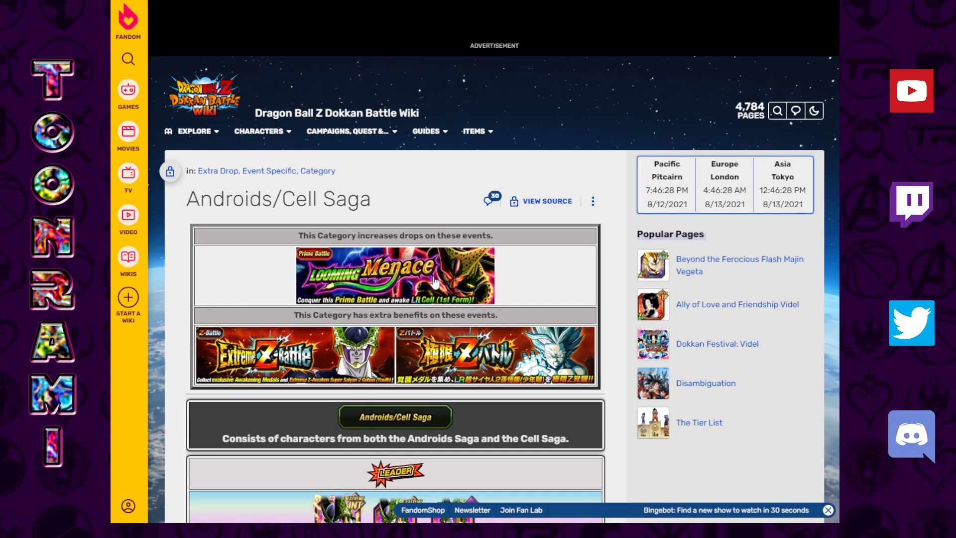
scroll(down, 3)
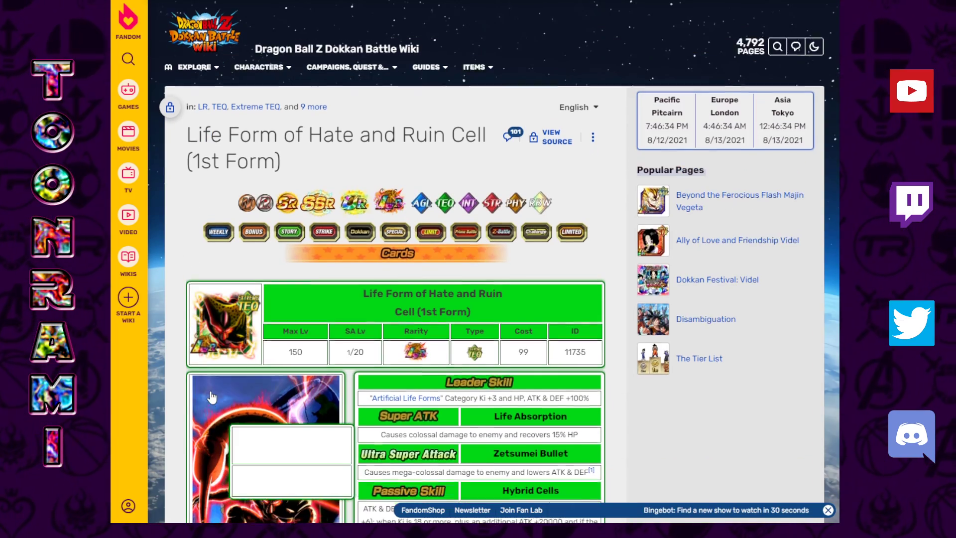
scroll(down, 3)
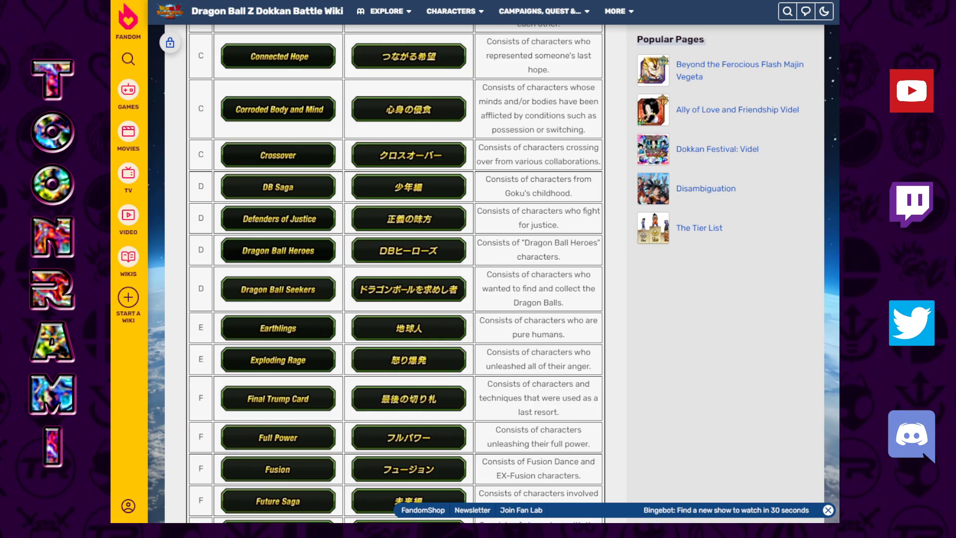
- Open the Goku's Family category and then the Goku (Kaioken) card page
scroll(down, 3)
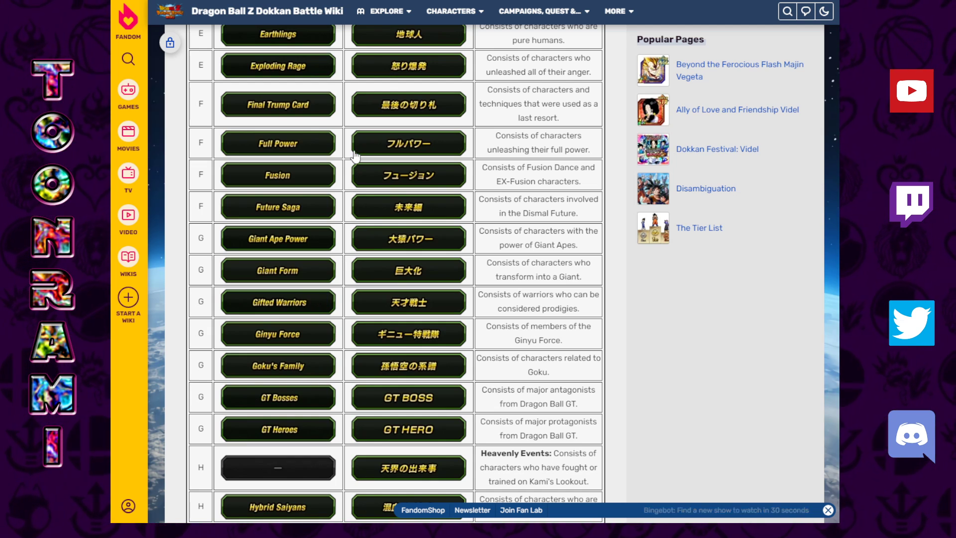
click(278, 365)
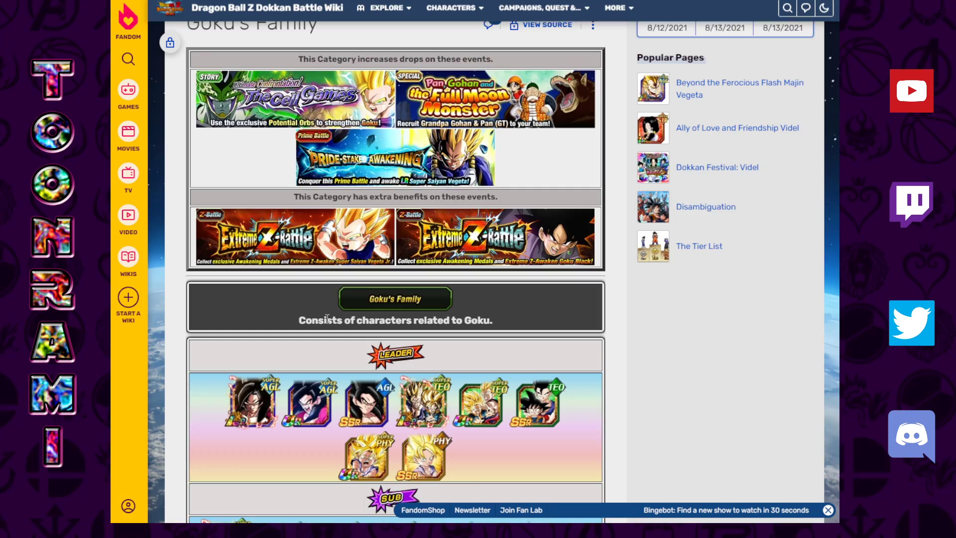
scroll(down, 3)
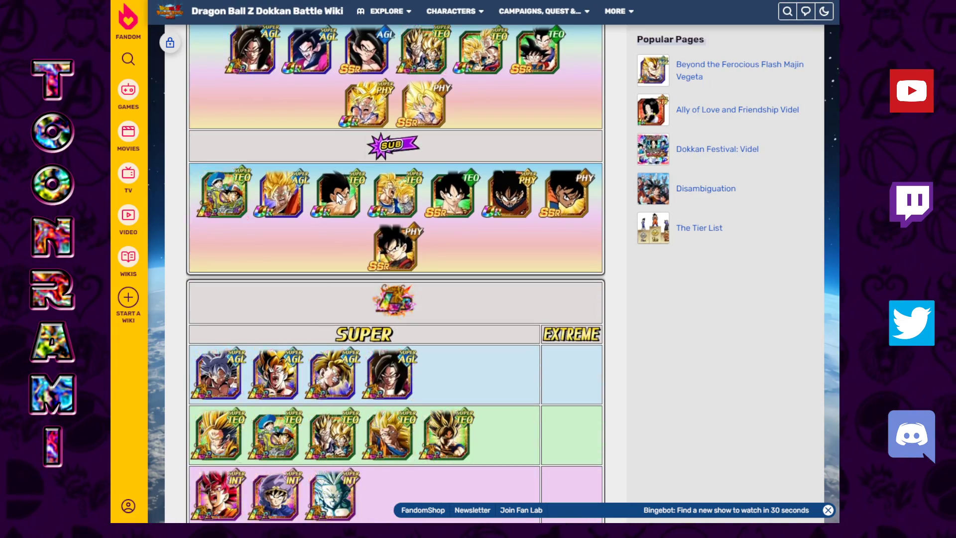
click(334, 193)
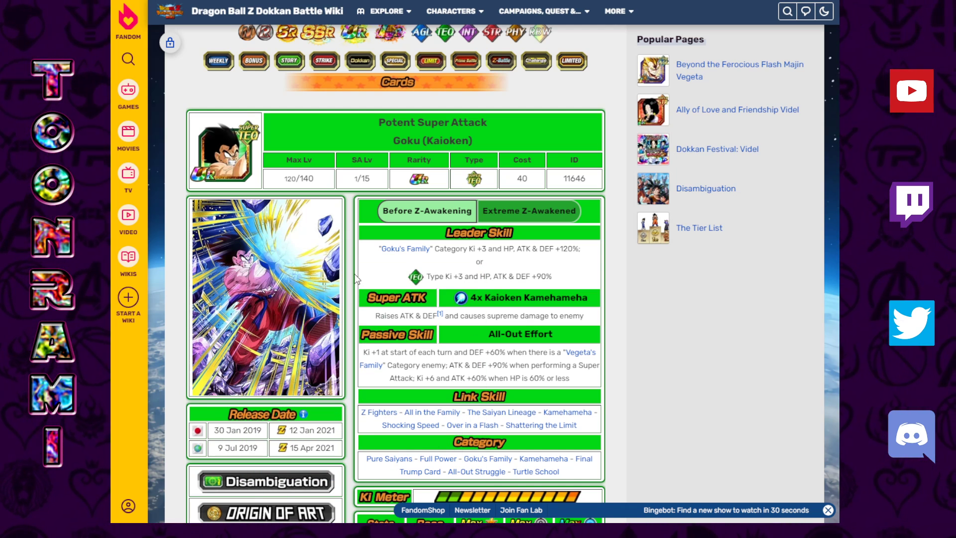
mouse_move(356, 274)
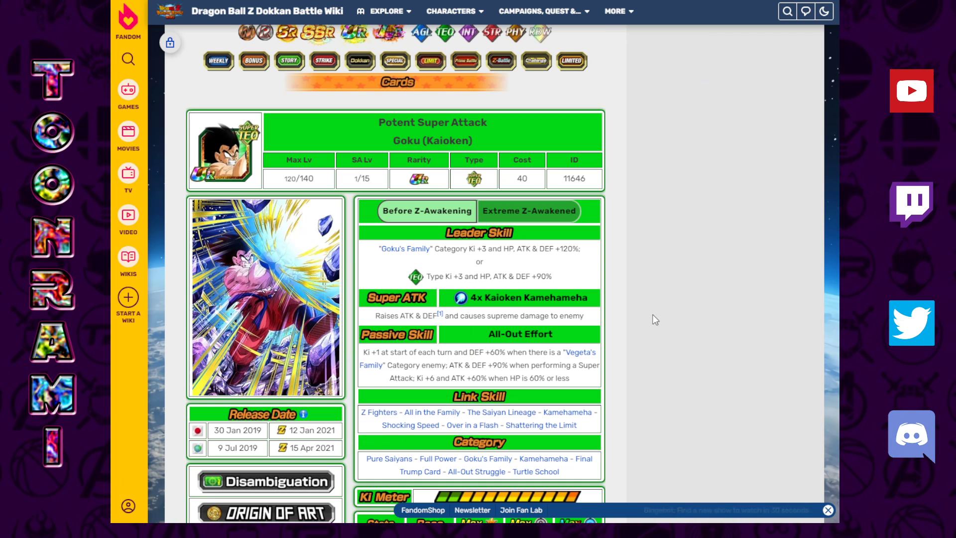
mouse_move(637, 36)
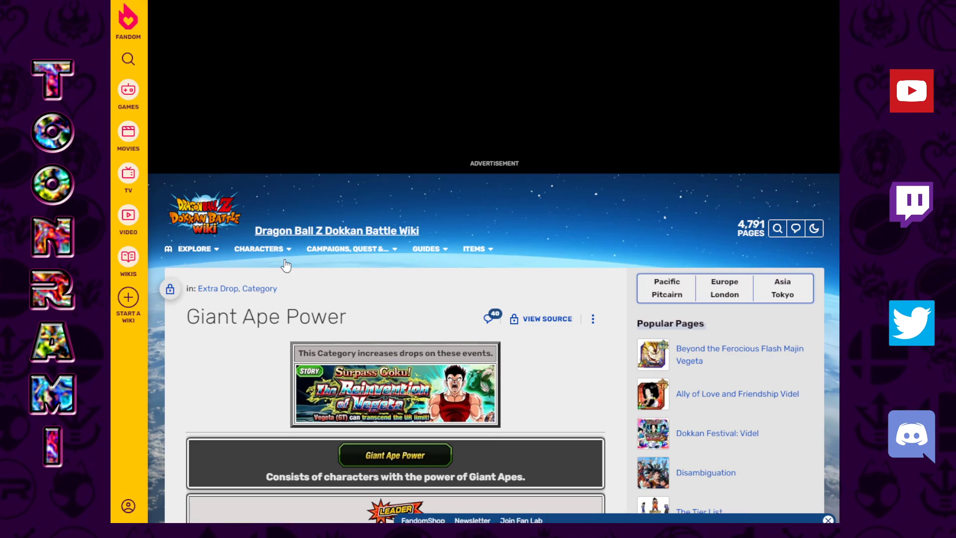
- Scroll through the Super Saiyan 4 Gogeta card and the H–P category list
scroll(down, 3)
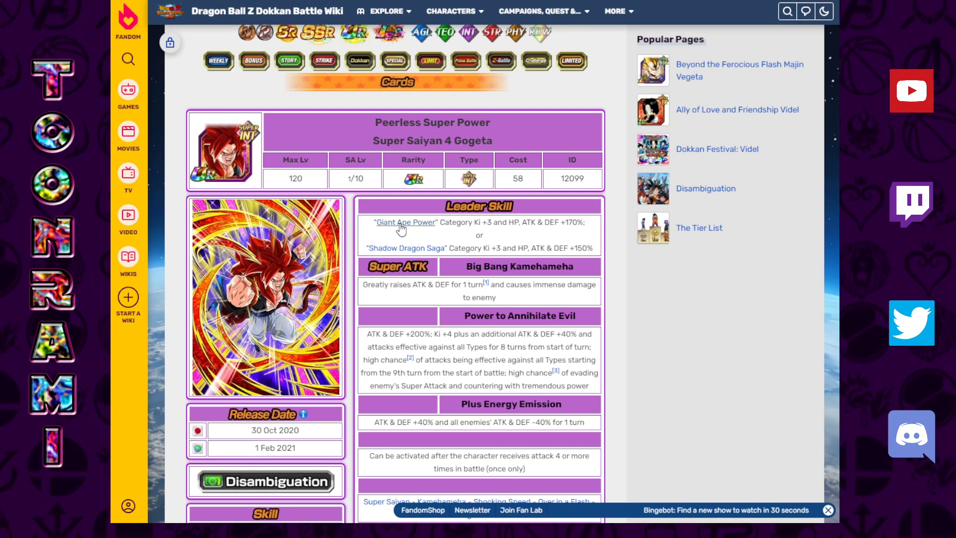
scroll(down, 3)
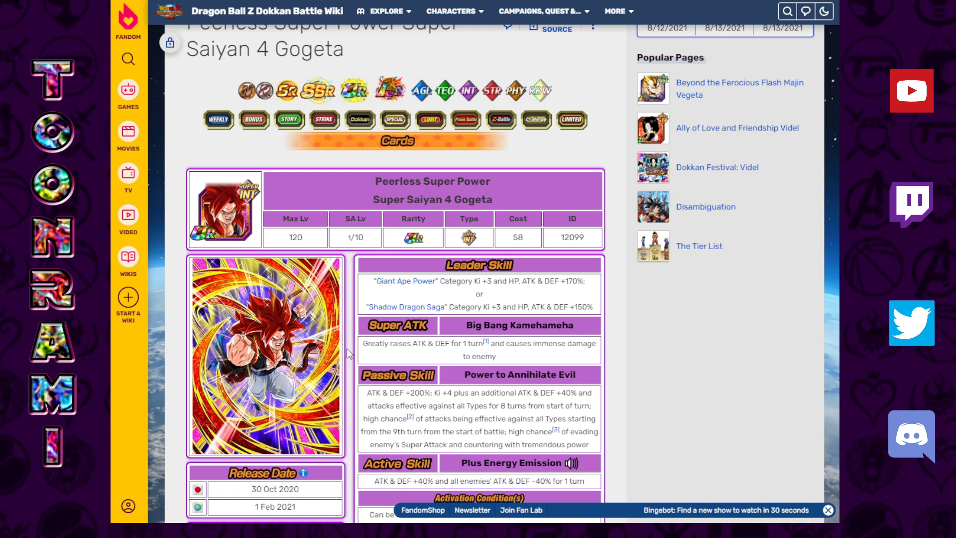
mouse_move(356, 348)
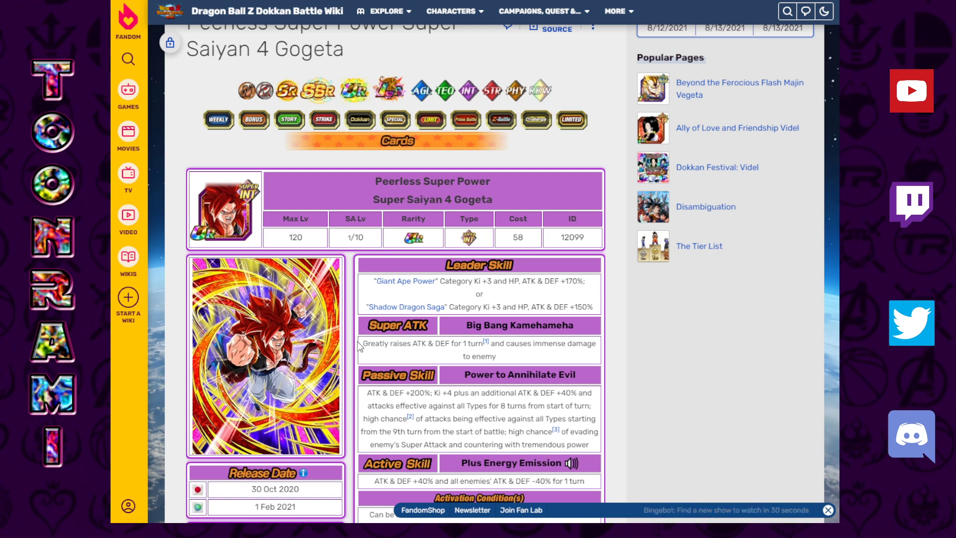
mouse_move(350, 353)
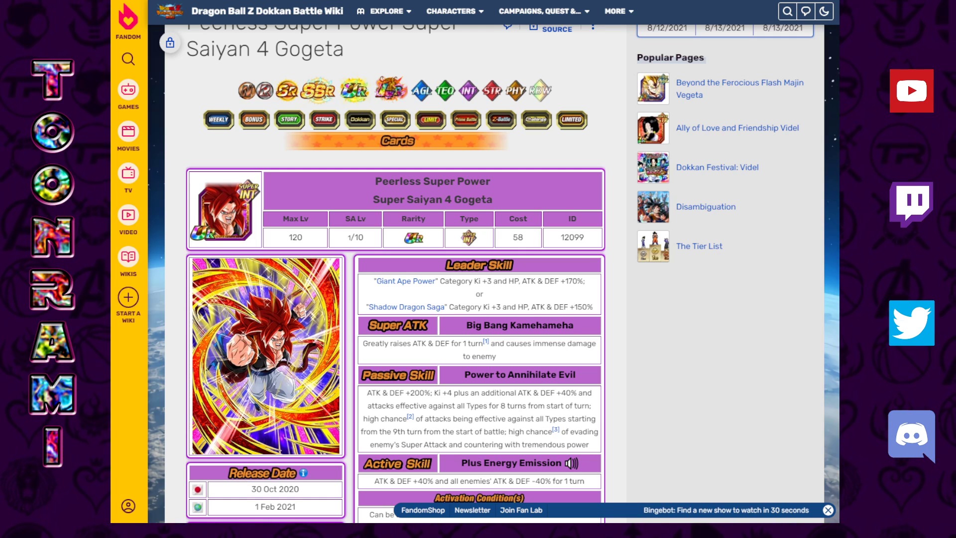
scroll(down, 3)
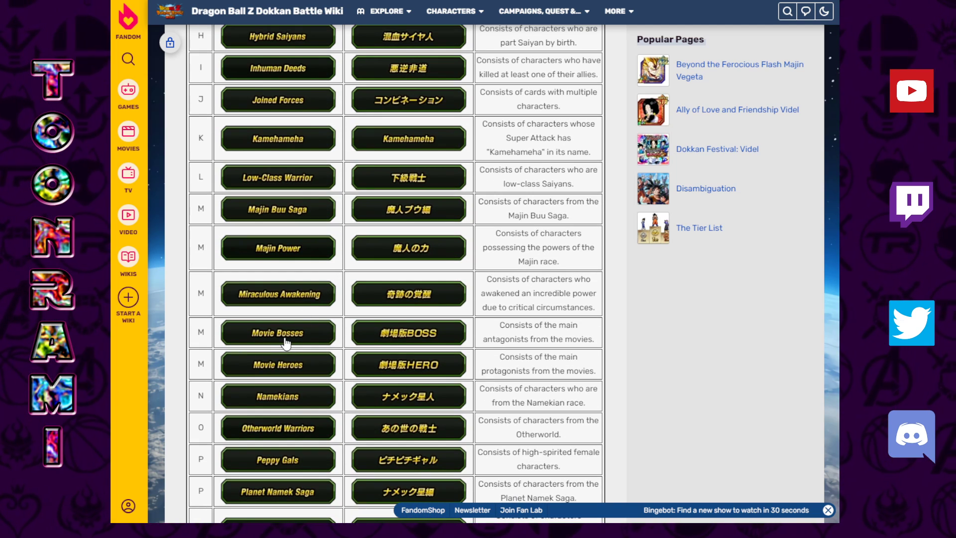
- Open the Movie Bosses category and scroll down to the Beerus card
click(278, 333)
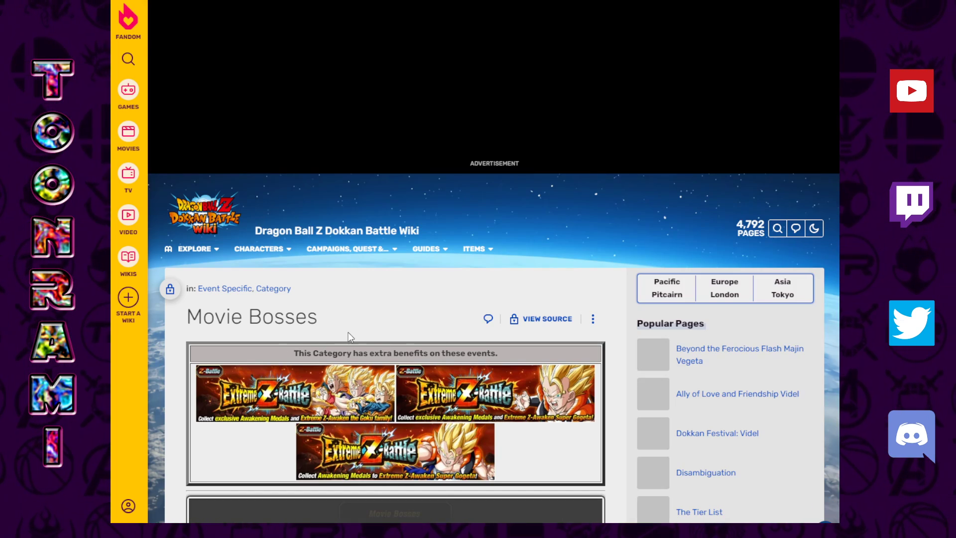
scroll(down, 3)
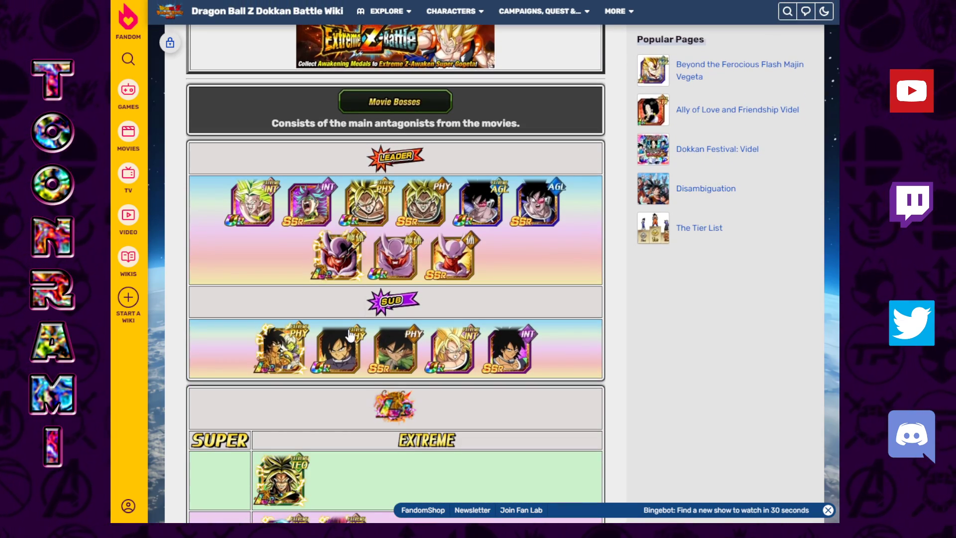
scroll(down, 3)
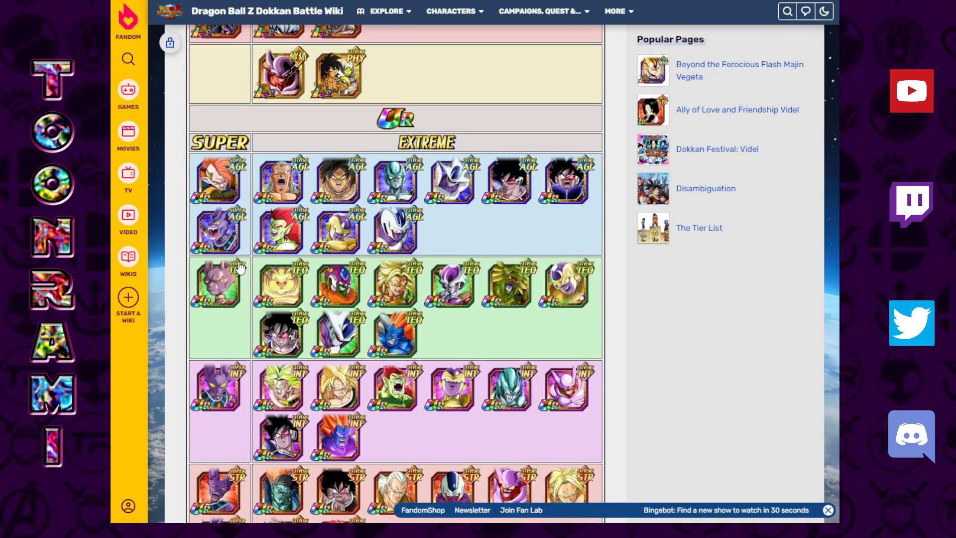
scroll(down, 3)
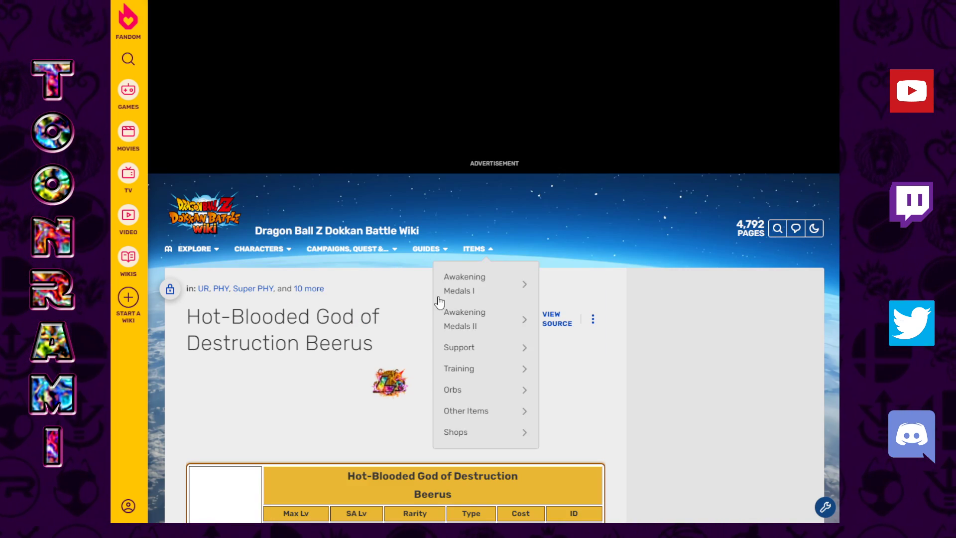
scroll(down, 3)
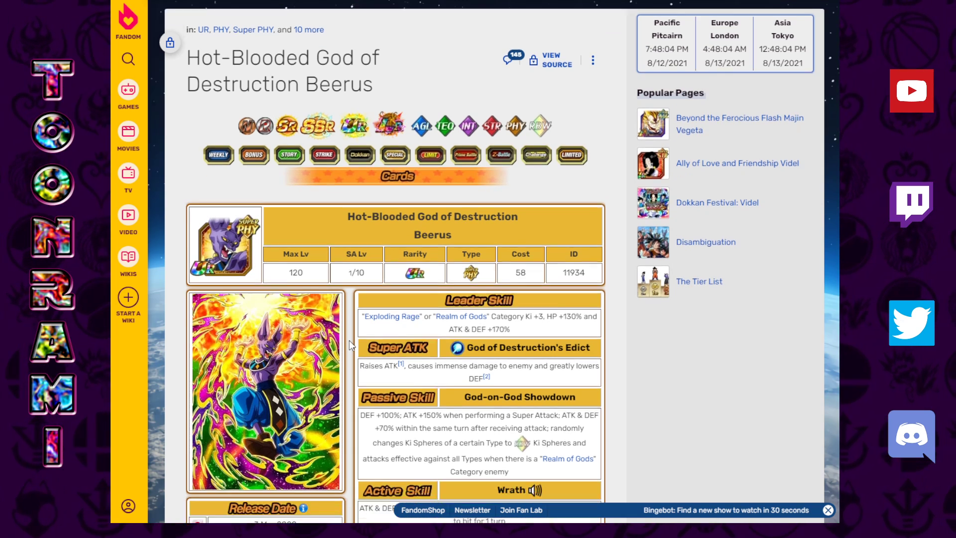
scroll(down, 3)
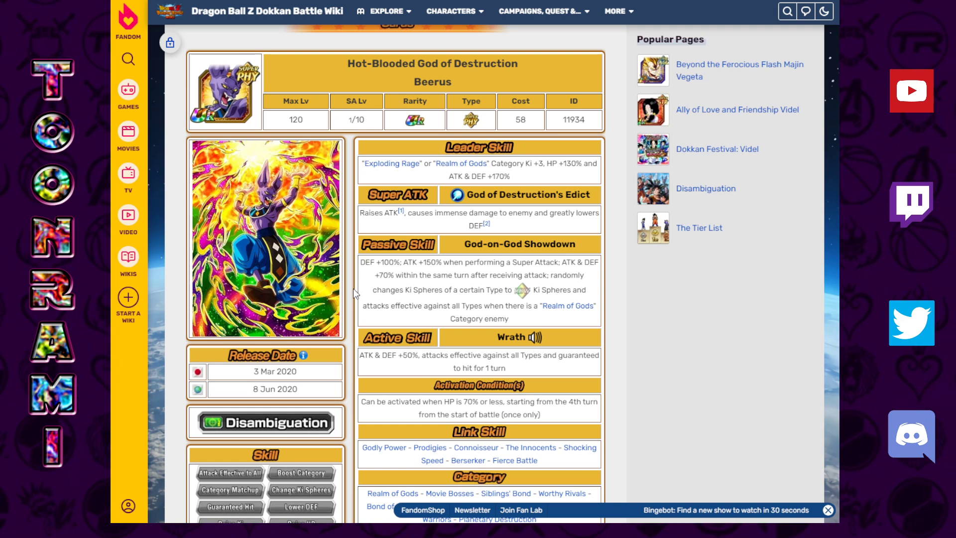
mouse_move(350, 229)
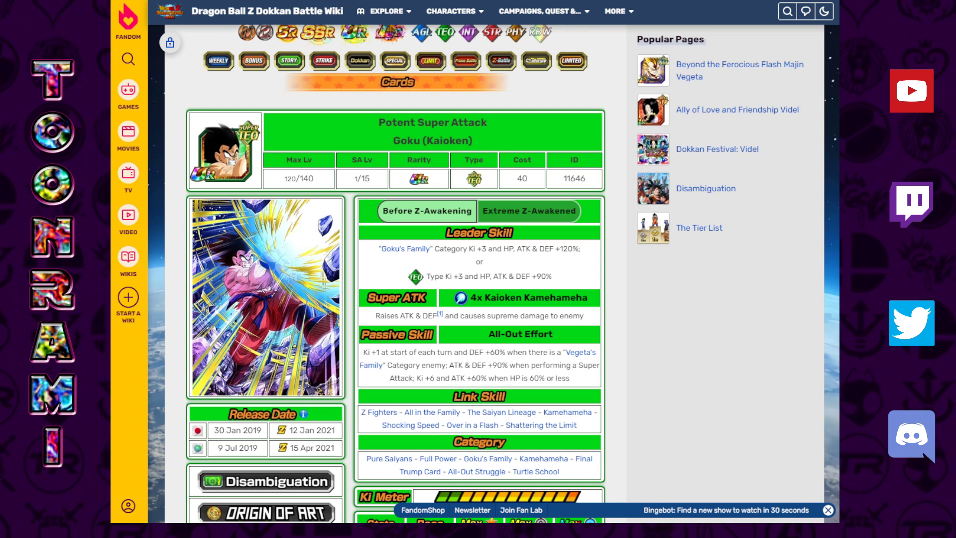
mouse_move(584, 305)
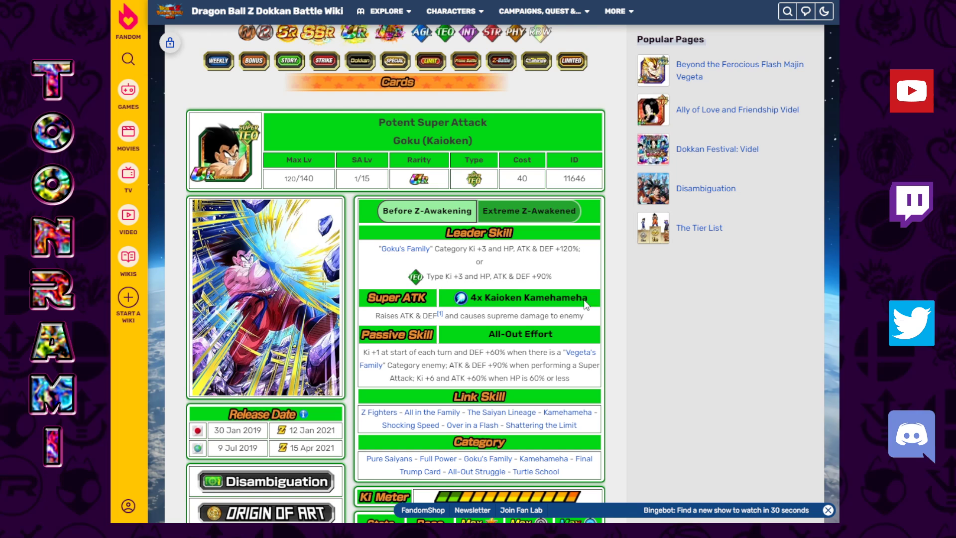
mouse_move(614, 309)
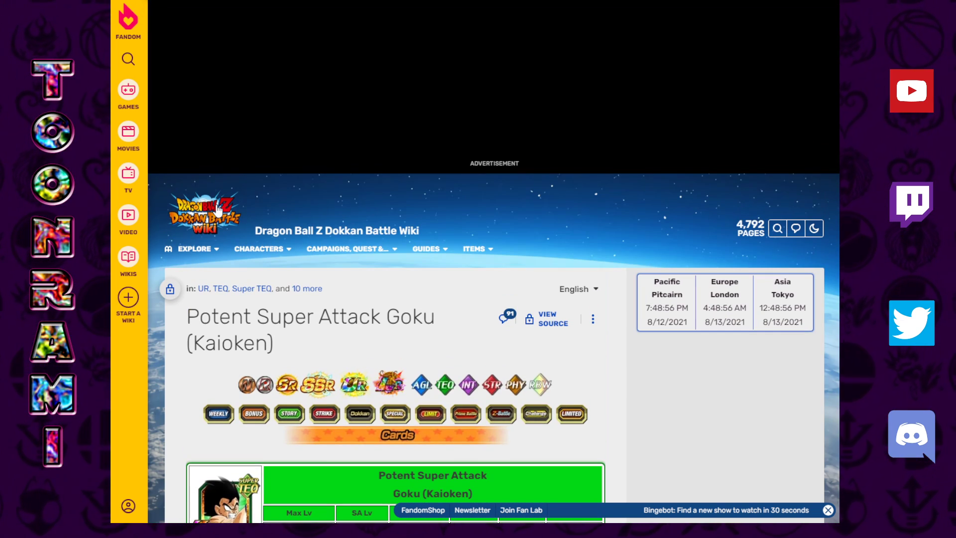
- Scroll the wiki main page down to current campaigns, new cards and polls
scroll(down, 3)
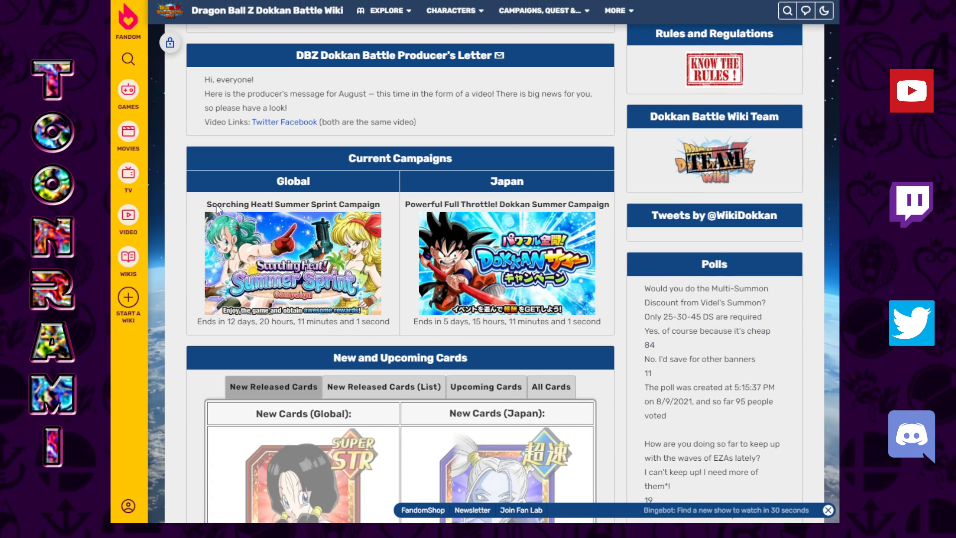
scroll(down, 3)
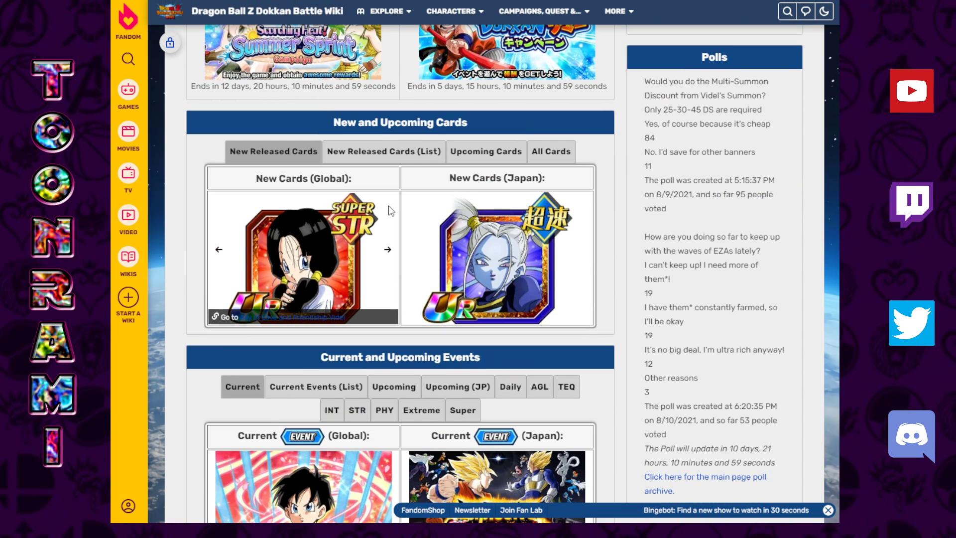